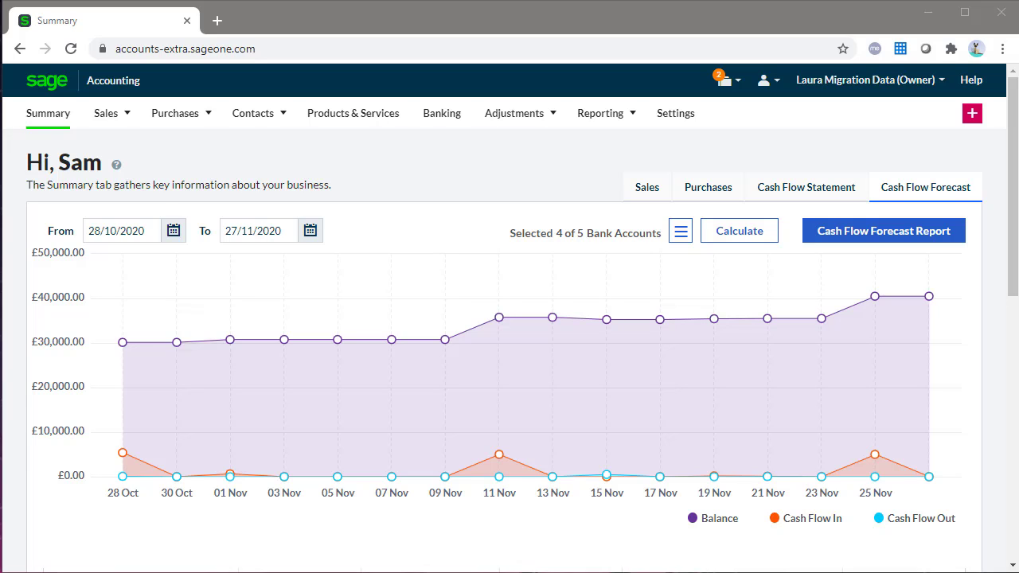
{"action": "mouse_move", "coordinate": [347, 10]}
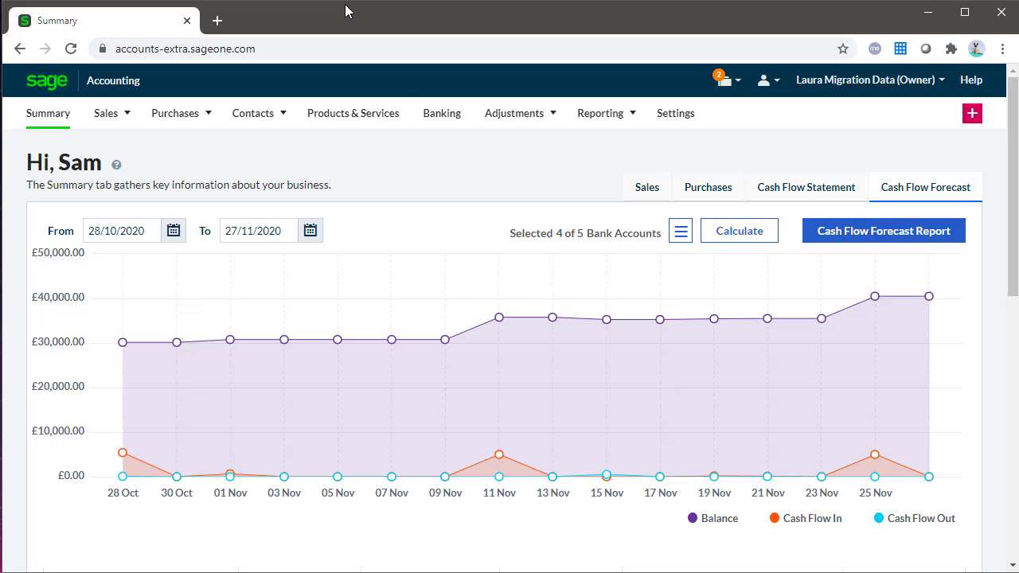
Go to the Banking section to see the bank accounts.
{"action": "left_click", "coordinate": [442, 113]}
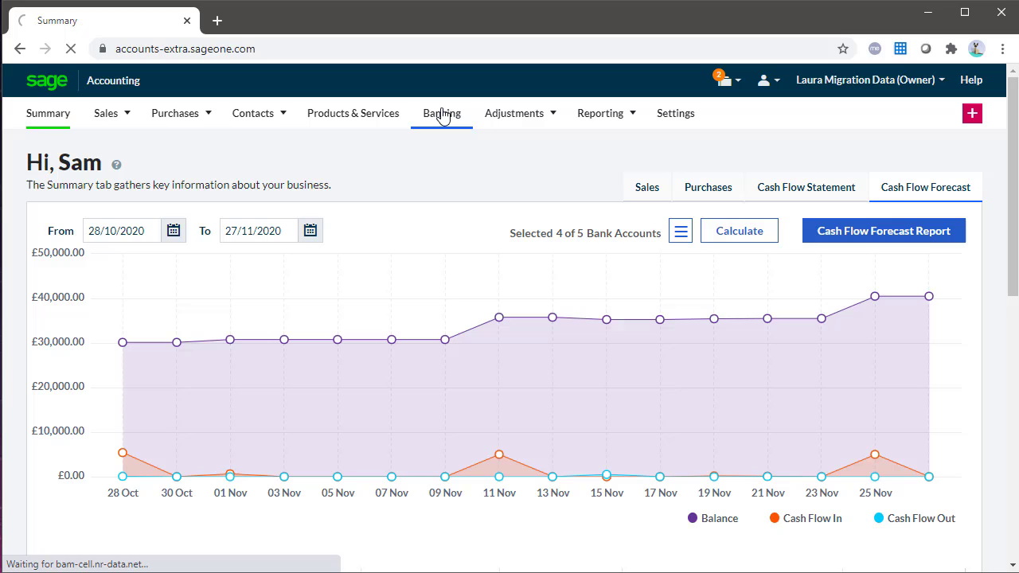
{"action": "left_click", "coordinate": [441, 113]}
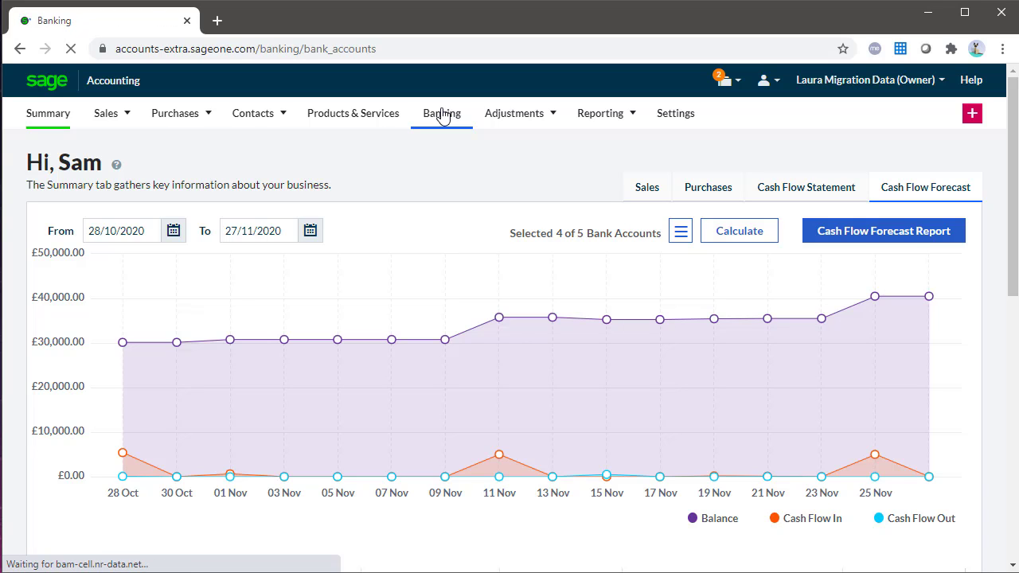
{"action": "left_click", "coordinate": [441, 113]}
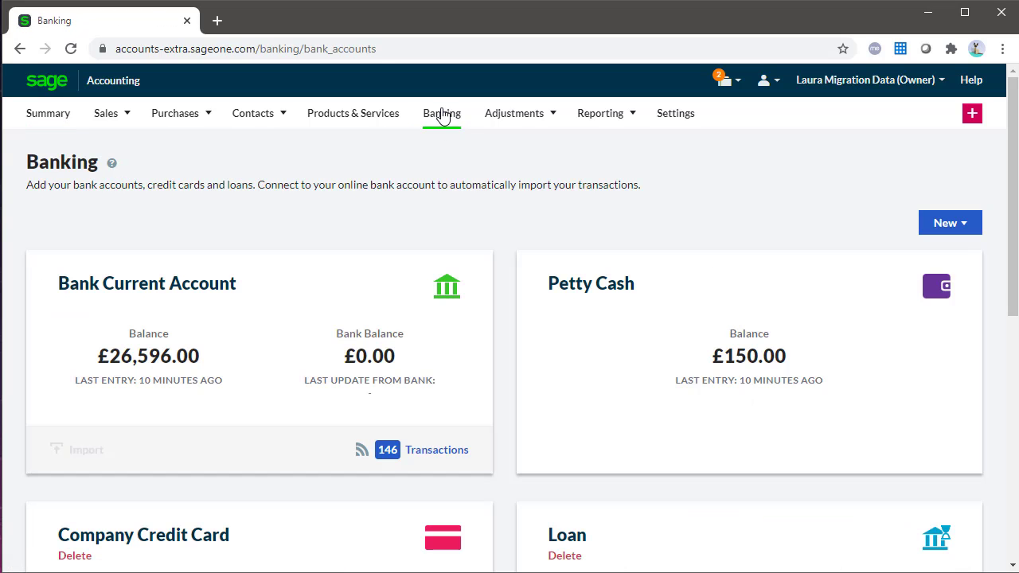
{"action": "mouse_move", "coordinate": [507, 229]}
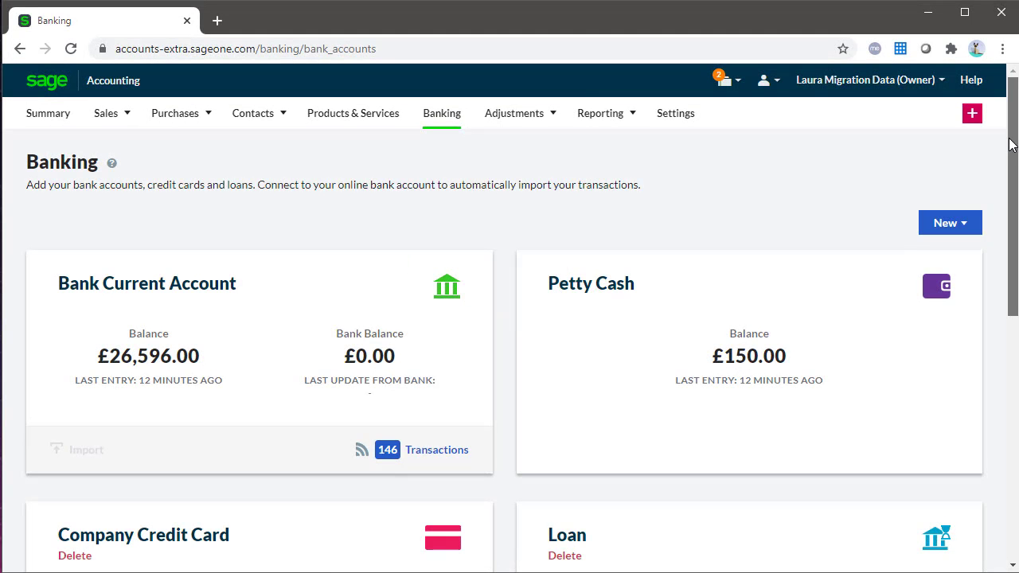
{"action": "scroll", "scroll_direction": "down", "scroll_amount": 3}
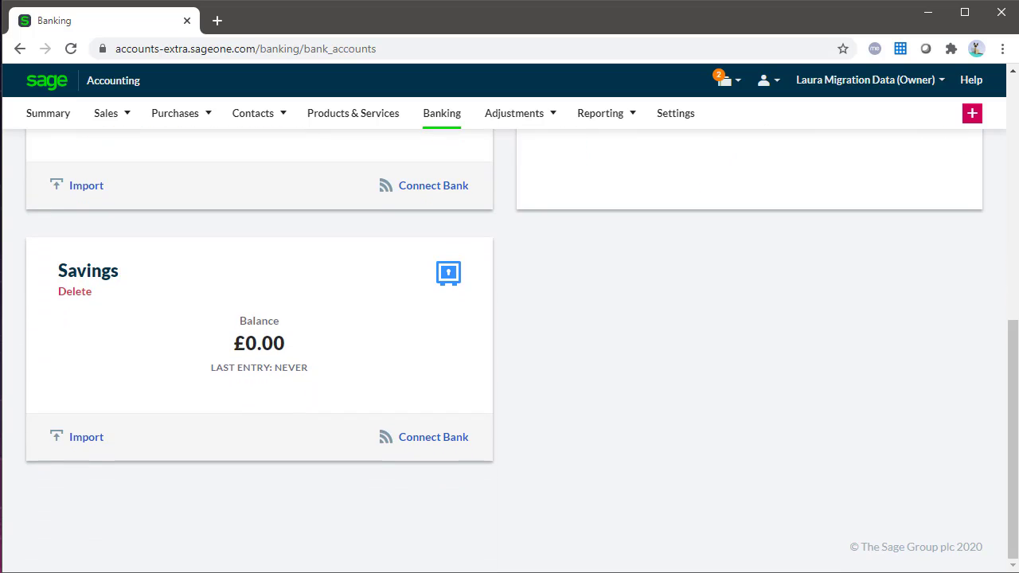
Connect a bank feed for the Savings account by searching 'sage' and choosing Sage Demo Bank.
{"action": "left_click", "coordinate": [433, 439]}
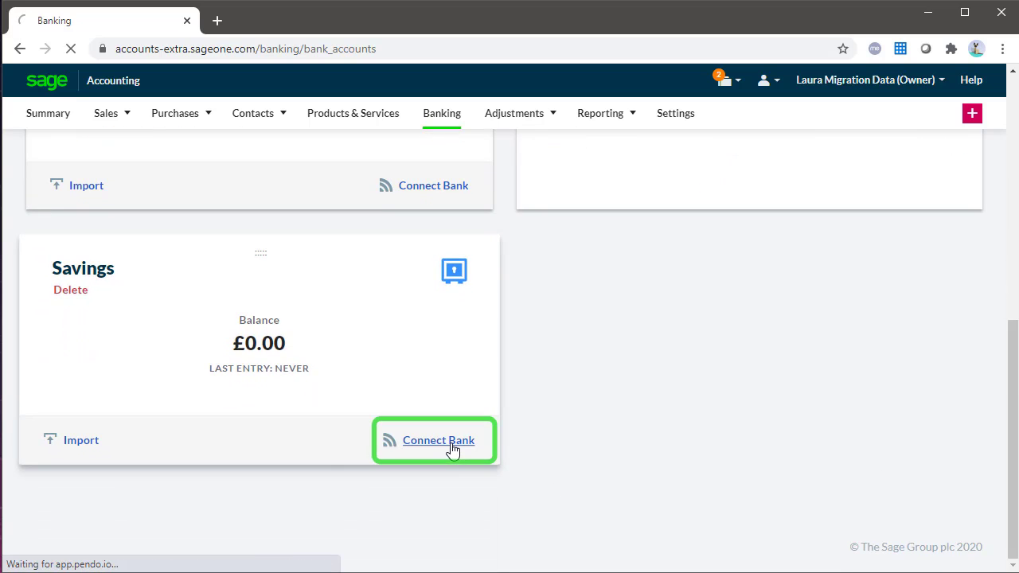
{"action": "left_click", "coordinate": [438, 439]}
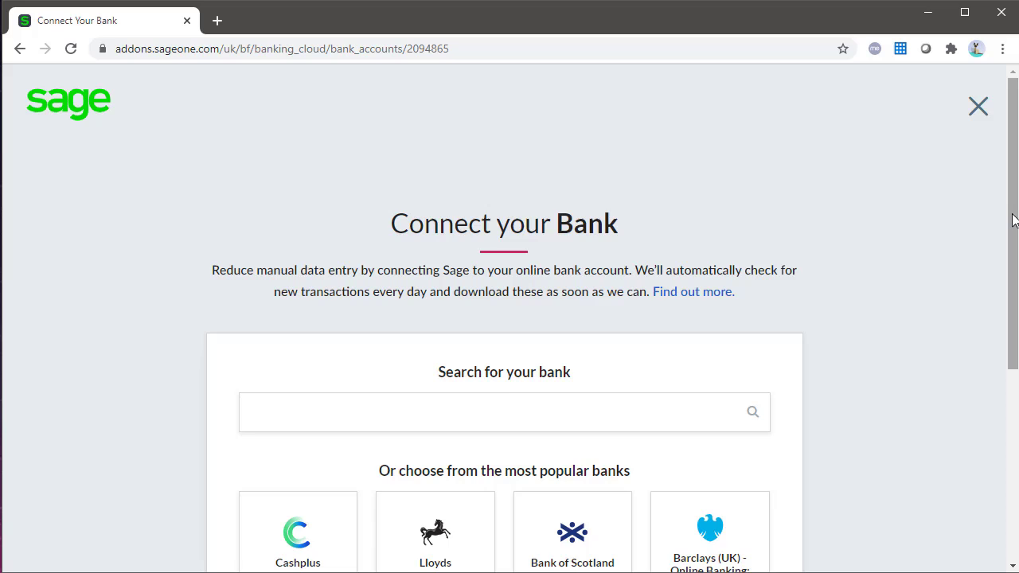
{"action": "scroll", "scroll_direction": "down", "scroll_amount": 3}
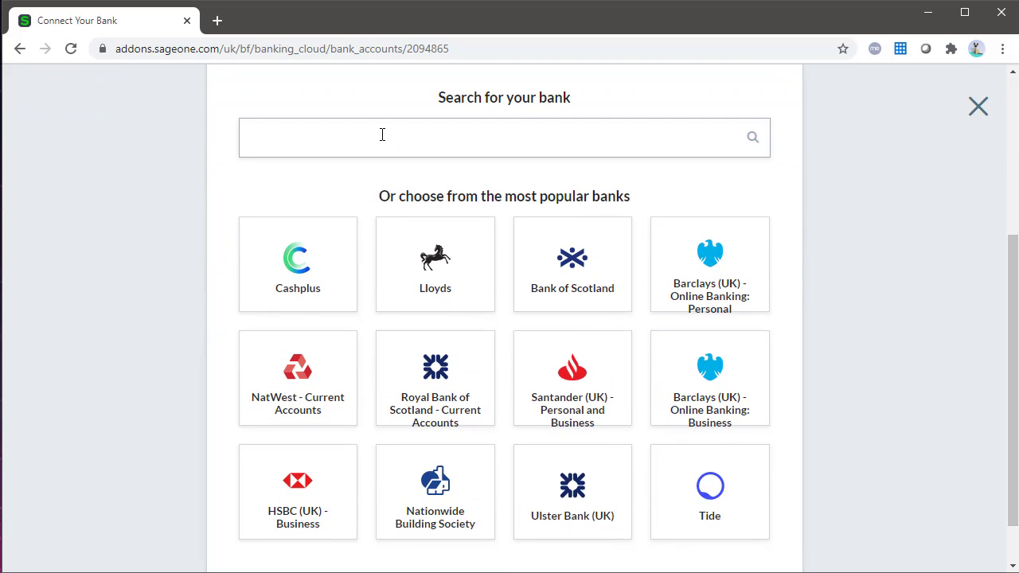
{"action": "type", "text": "sage dummy"}
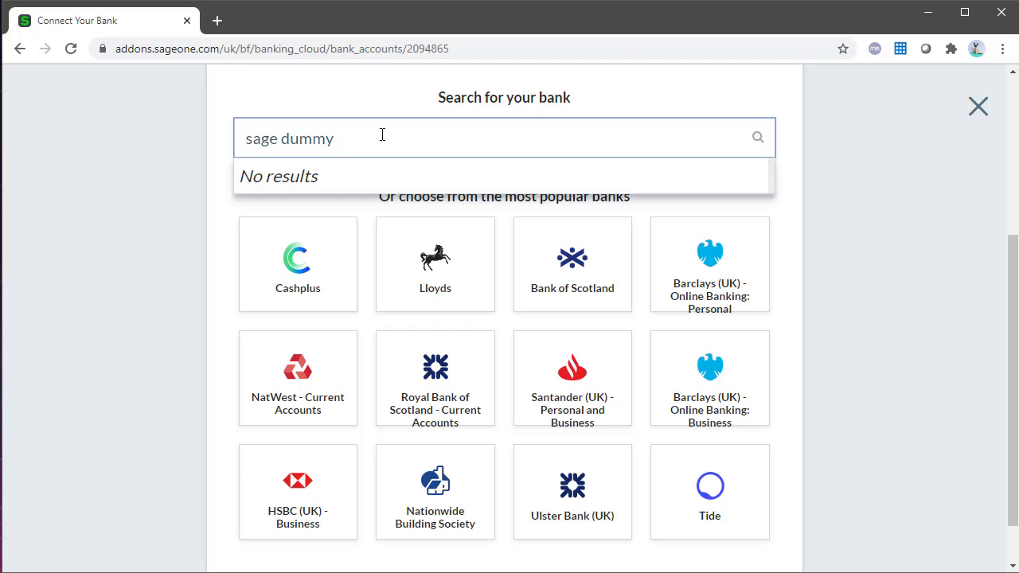
{"action": "left_click", "coordinate": [334, 139]}
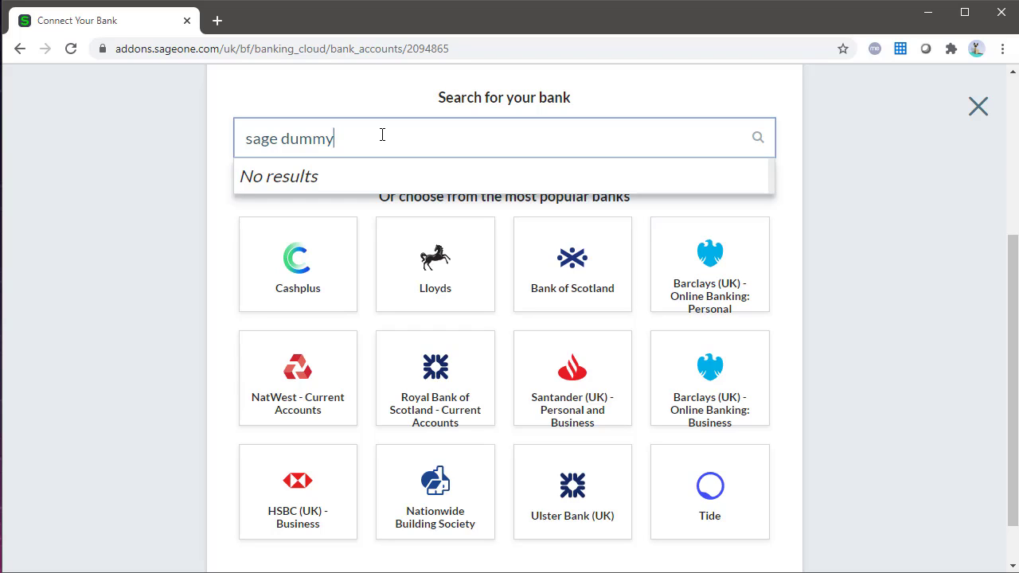
{"action": "key", "text": "Backspace"}
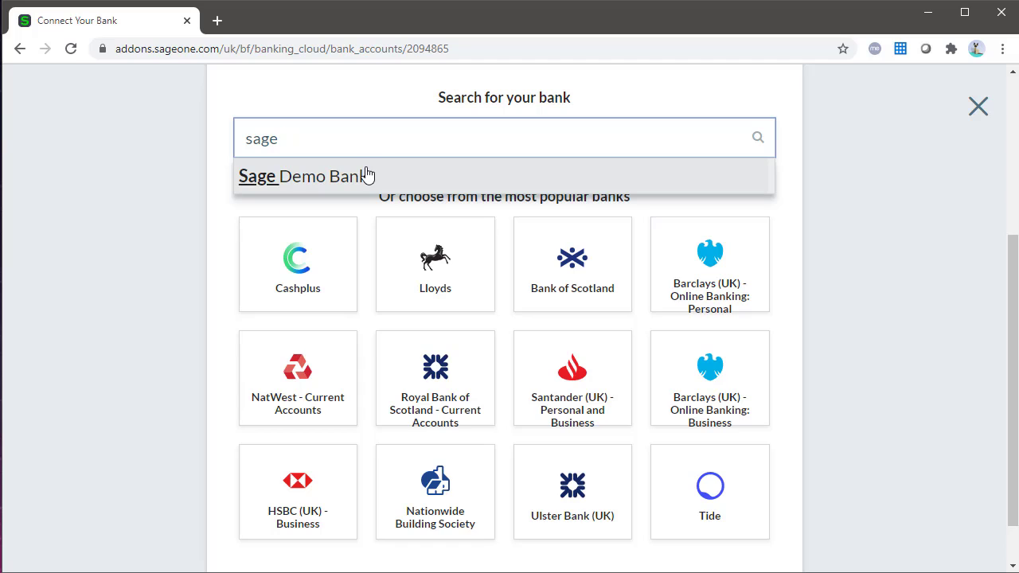
{"action": "left_click", "coordinate": [283, 176]}
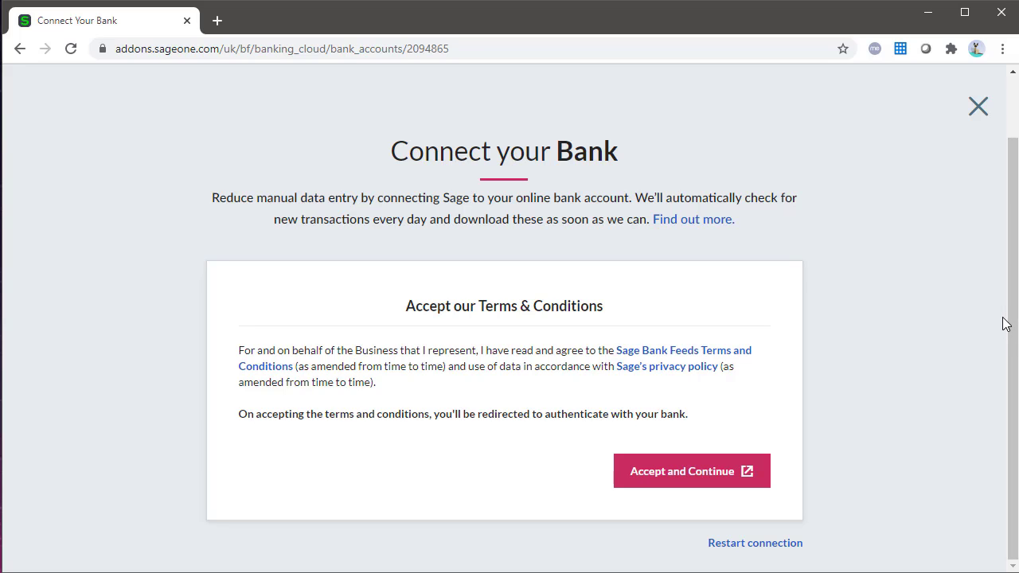
Accept the terms, generate demo transactions, and finish with a 01/10/2020 start date.
{"action": "left_click", "coordinate": [691, 470]}
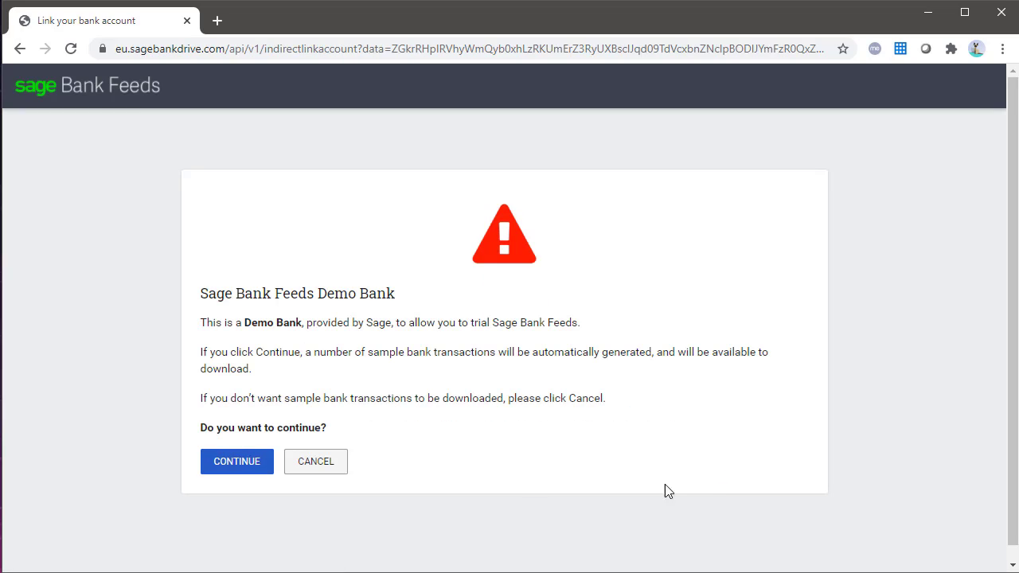
{"action": "left_click", "coordinate": [236, 462]}
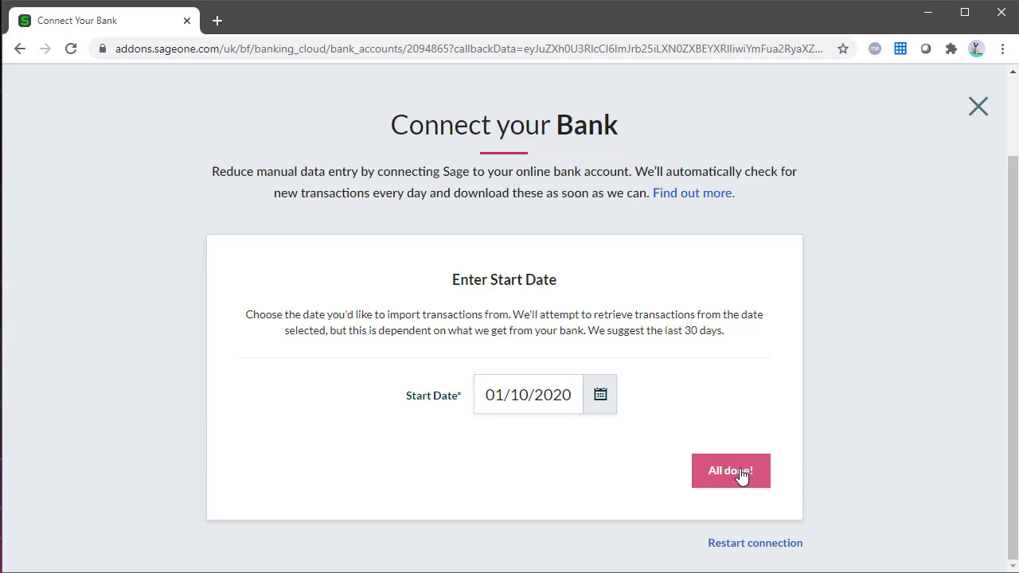
{"action": "left_click", "coordinate": [730, 471]}
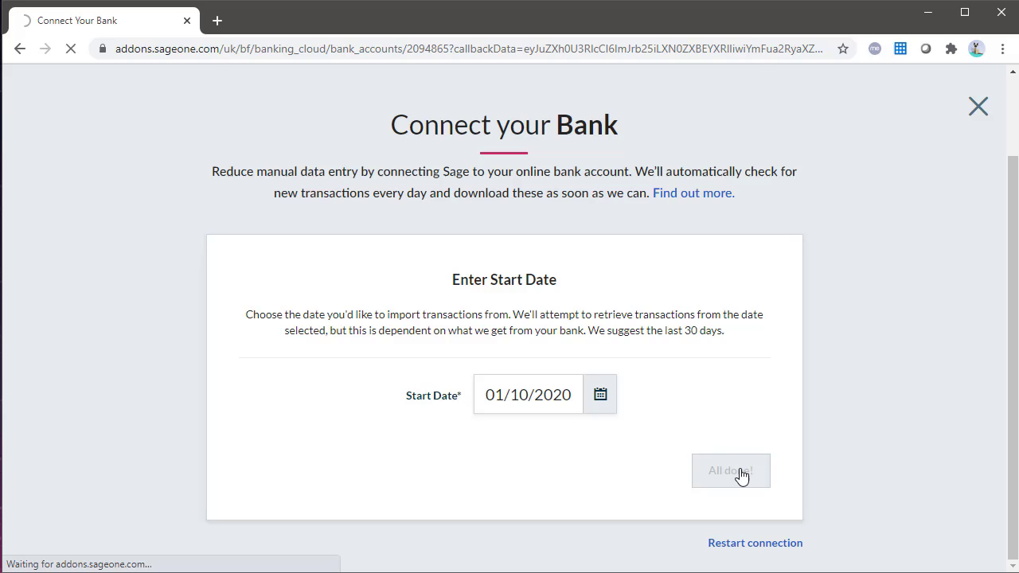
{"action": "left_click", "coordinate": [731, 471]}
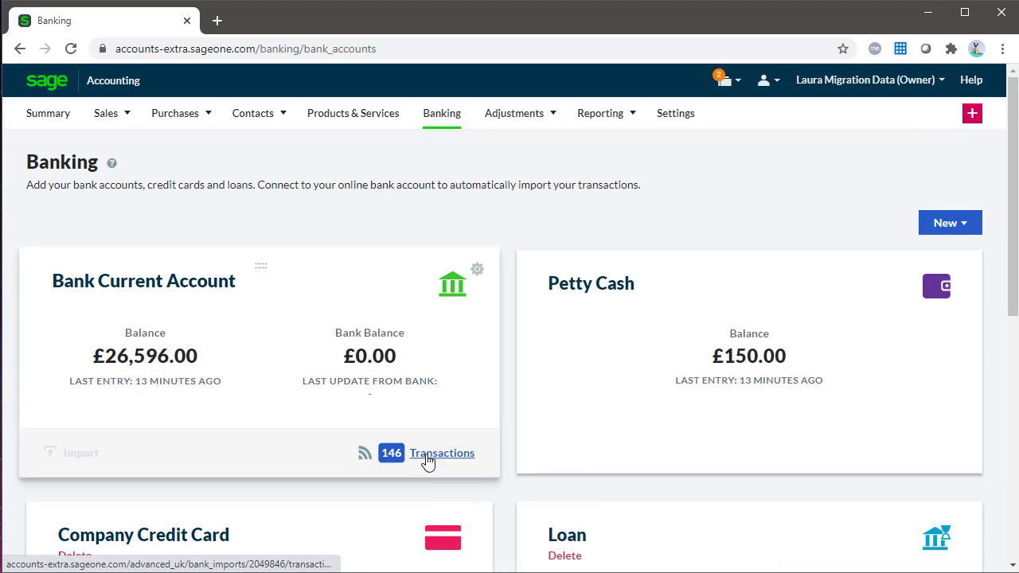
Open the 146 pending bank feed transactions for Bank Current Account.
{"action": "left_click", "coordinate": [442, 453]}
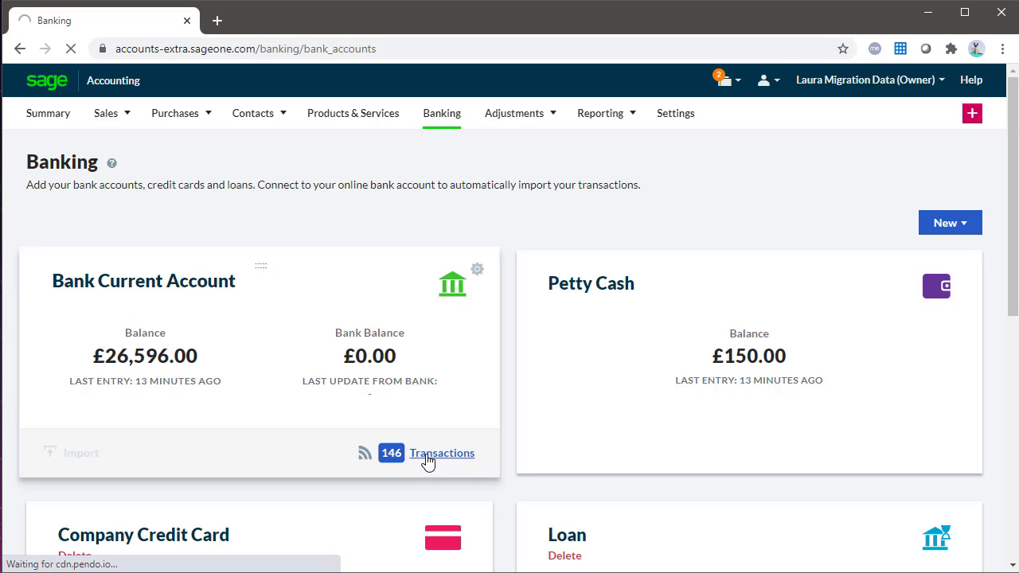
{"action": "left_click", "coordinate": [442, 453]}
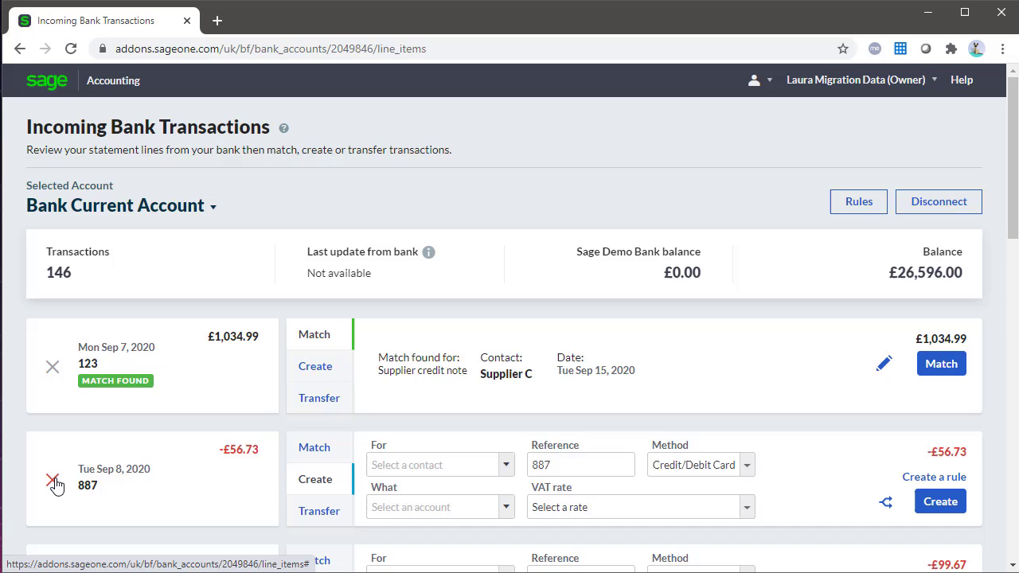
Discard the Sep 8 -£56.73 transaction (ref 887) and confirm.
{"action": "left_click", "coordinate": [52, 483]}
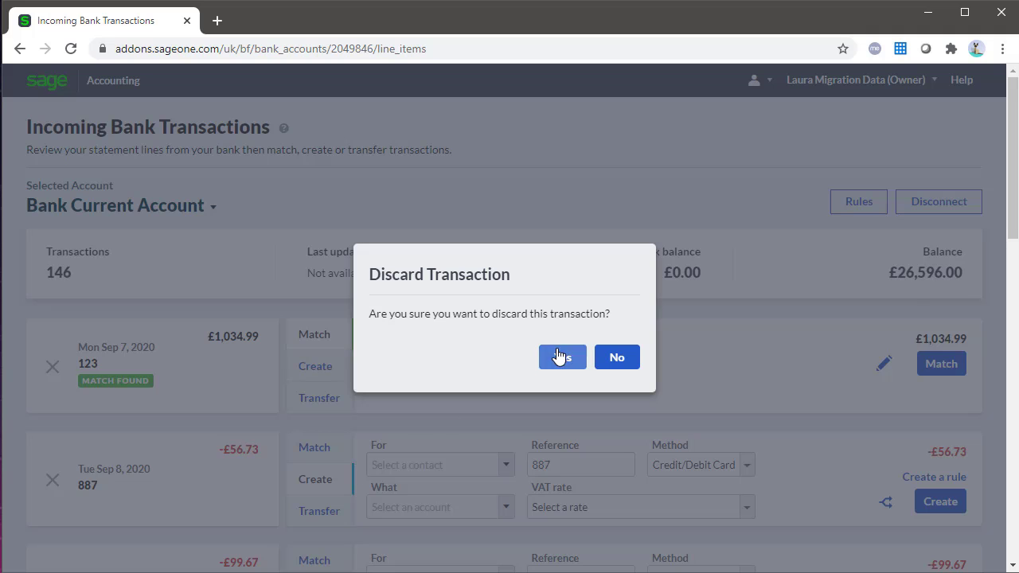
{"action": "left_click", "coordinate": [561, 357]}
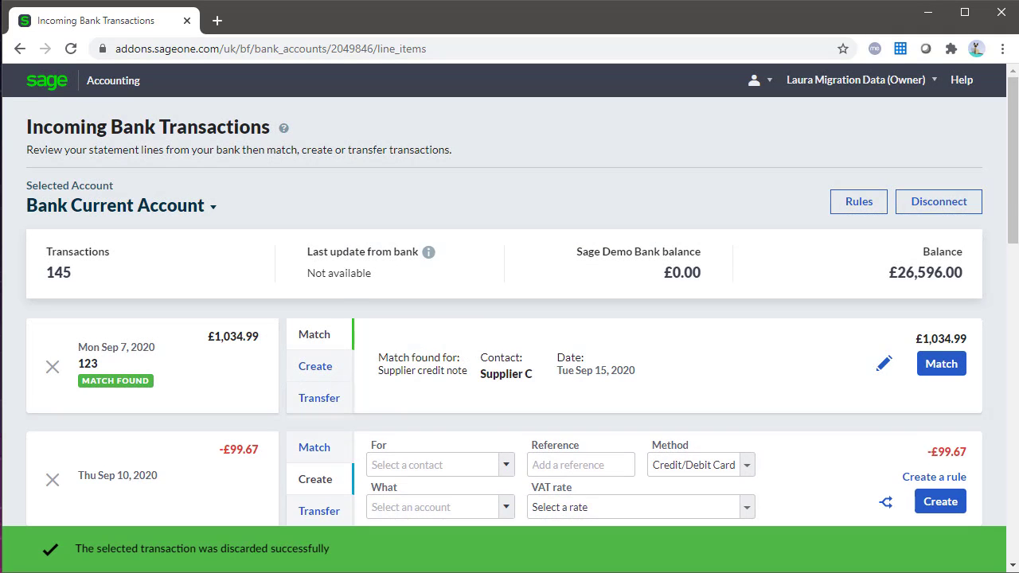
{"action": "scroll", "scroll_direction": "down", "scroll_amount": 3}
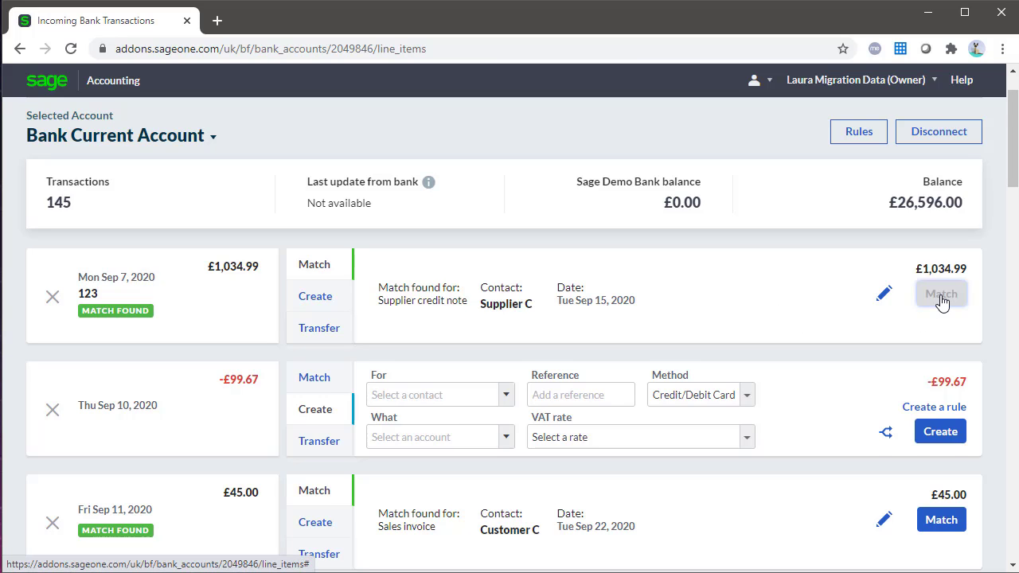
Match the £1,034.99 line to Supplier C's credit note, then show matches for -£99.67.
{"action": "left_click", "coordinate": [941, 294]}
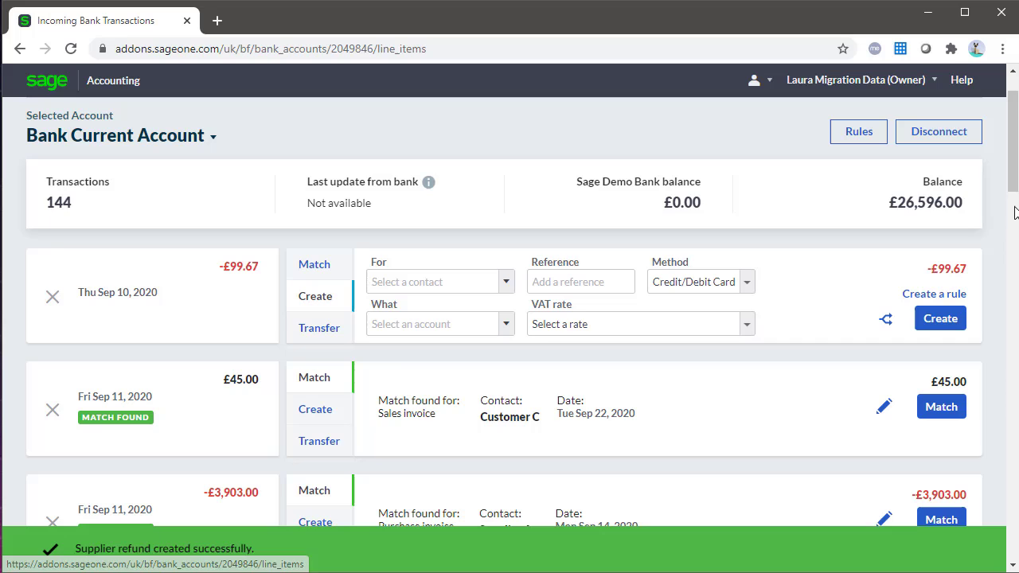
{"action": "left_click", "coordinate": [312, 263]}
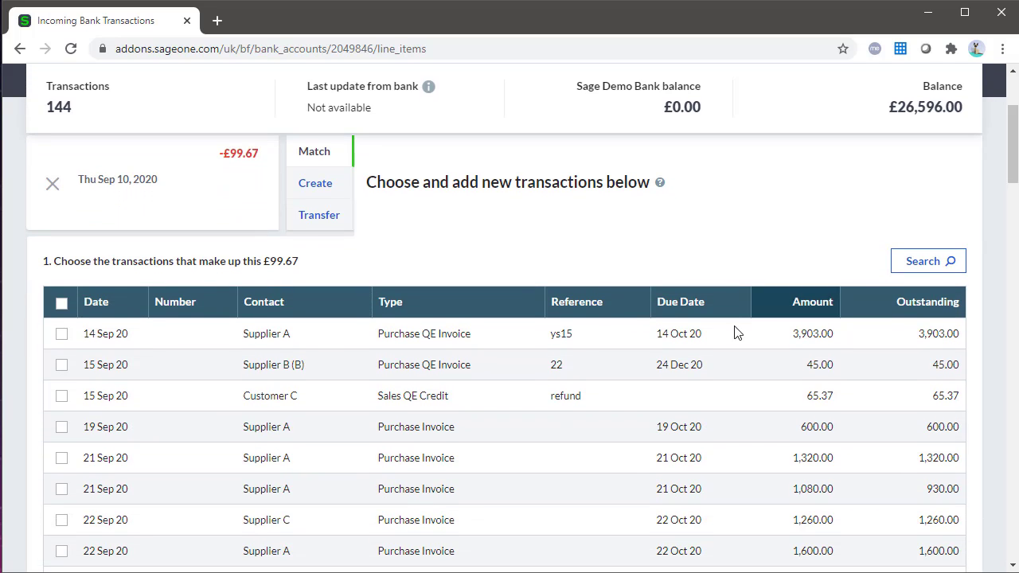
{"action": "mouse_move", "coordinate": [62, 457]}
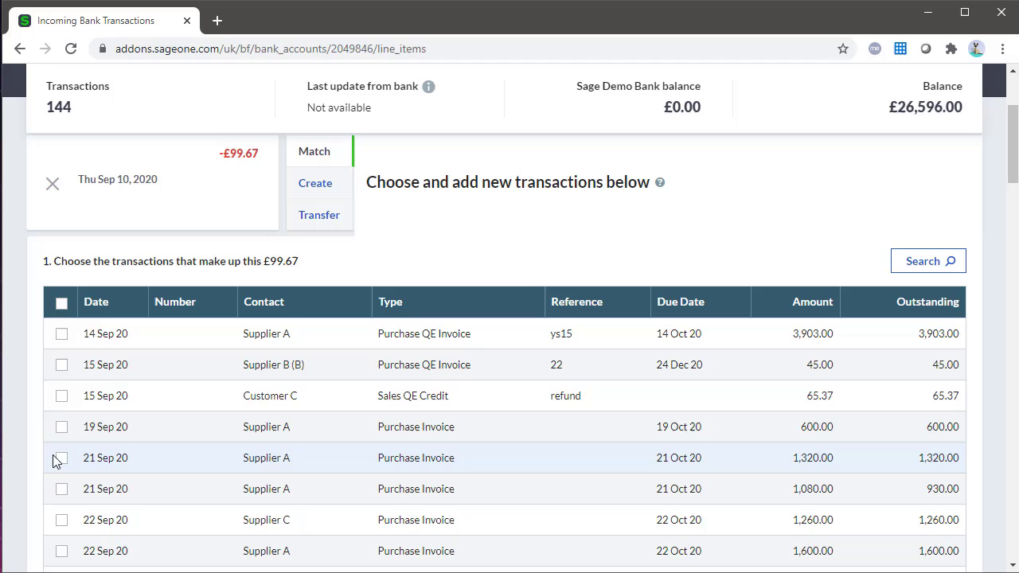
Select Supplier A's 14 Sep invoice ys15 as the match for the -£99.67 payment.
{"action": "left_click", "coordinate": [61, 458]}
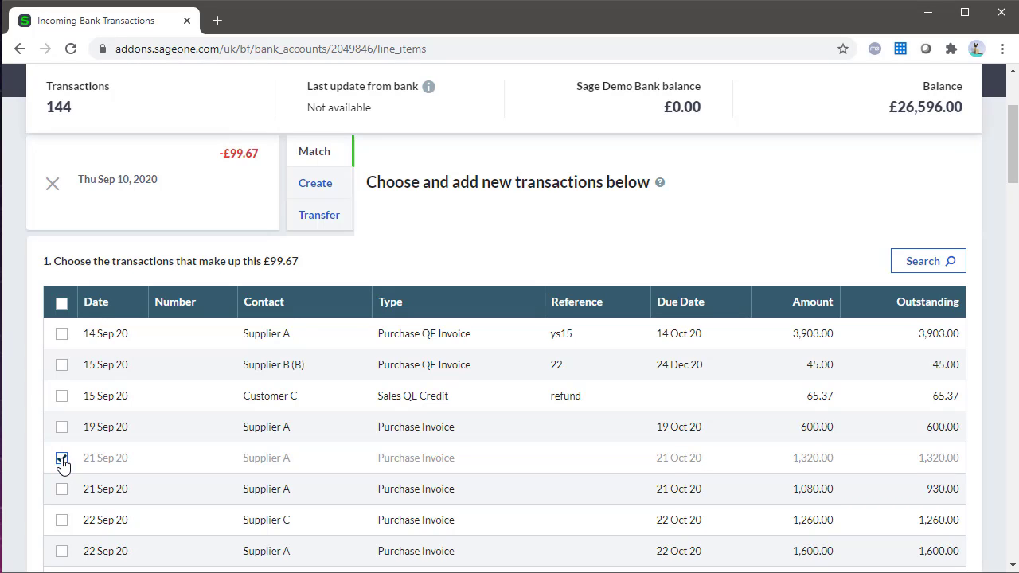
{"action": "left_click", "coordinate": [62, 458]}
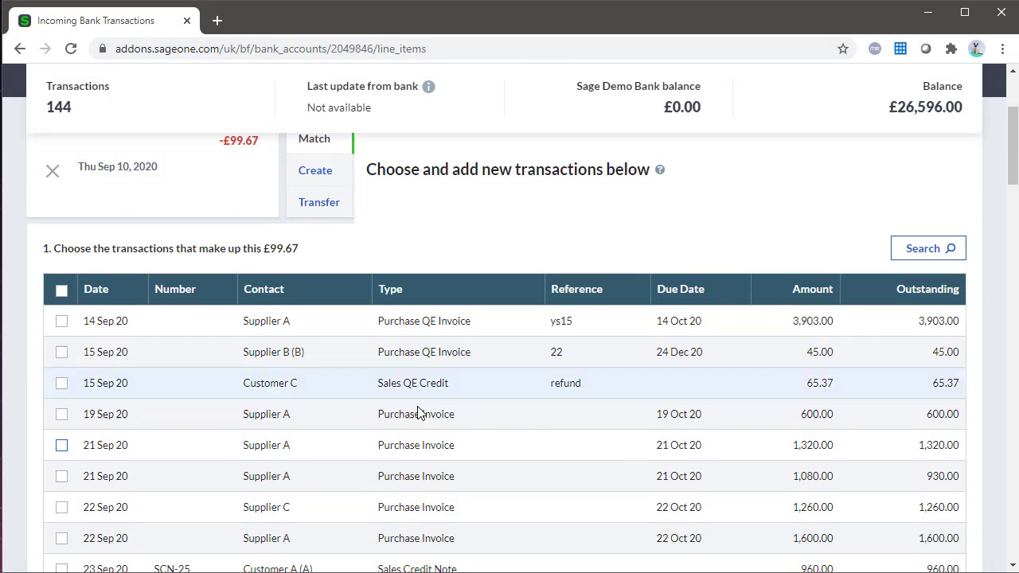
{"action": "left_click", "coordinate": [61, 321]}
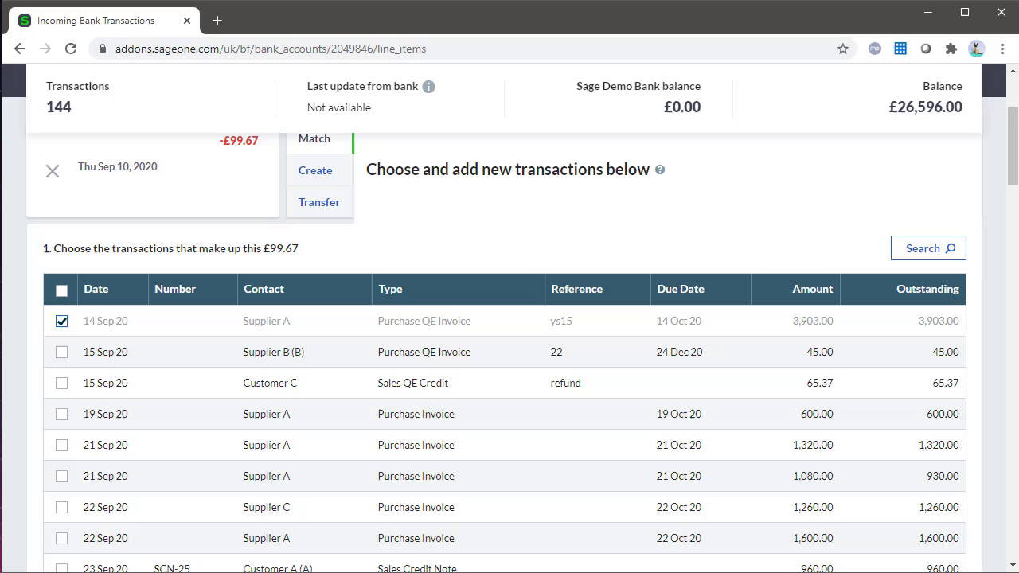
{"action": "scroll", "scroll_direction": "down", "scroll_amount": 3}
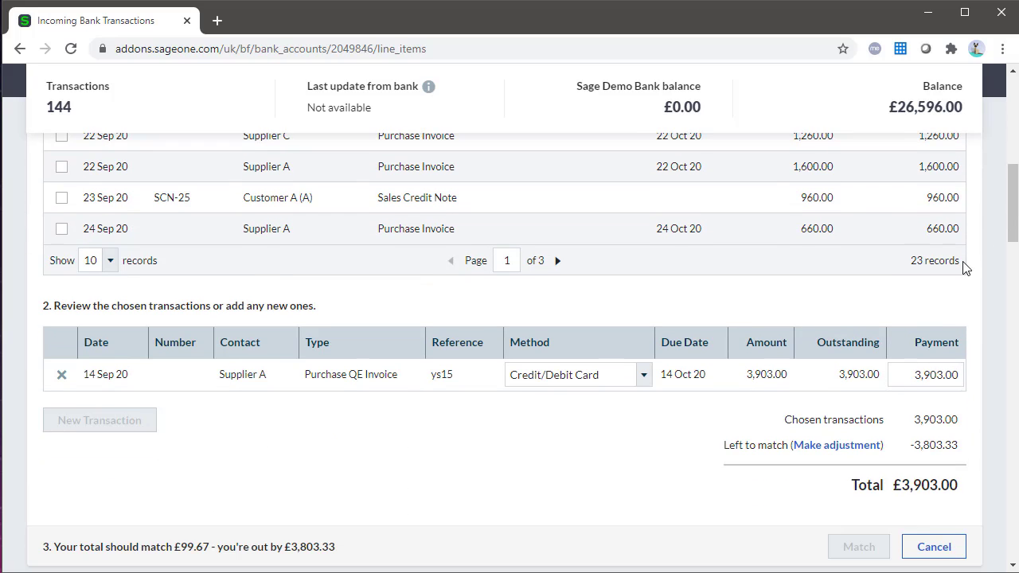
{"action": "type", "text": "99.67"}
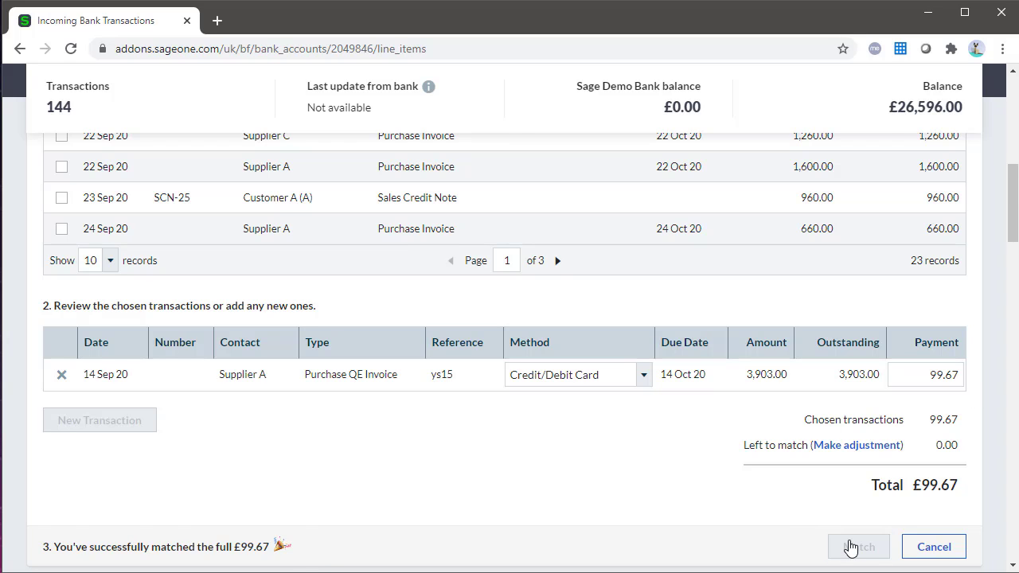
Confirm the match of the £99.67 payment to Supplier A's invoice ys15.
{"action": "left_click", "coordinate": [858, 547]}
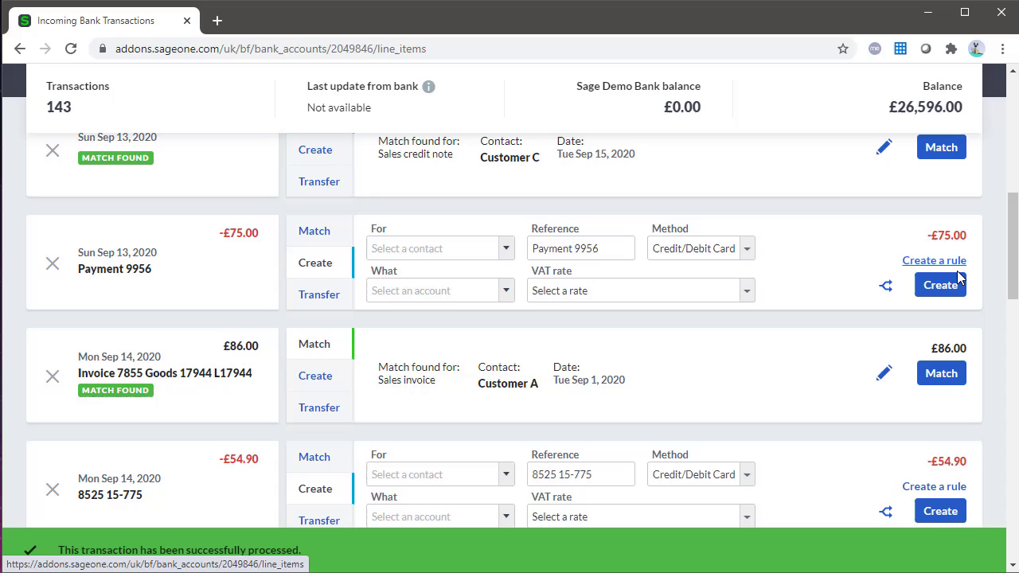
{"action": "mouse_move", "coordinate": [1005, 247]}
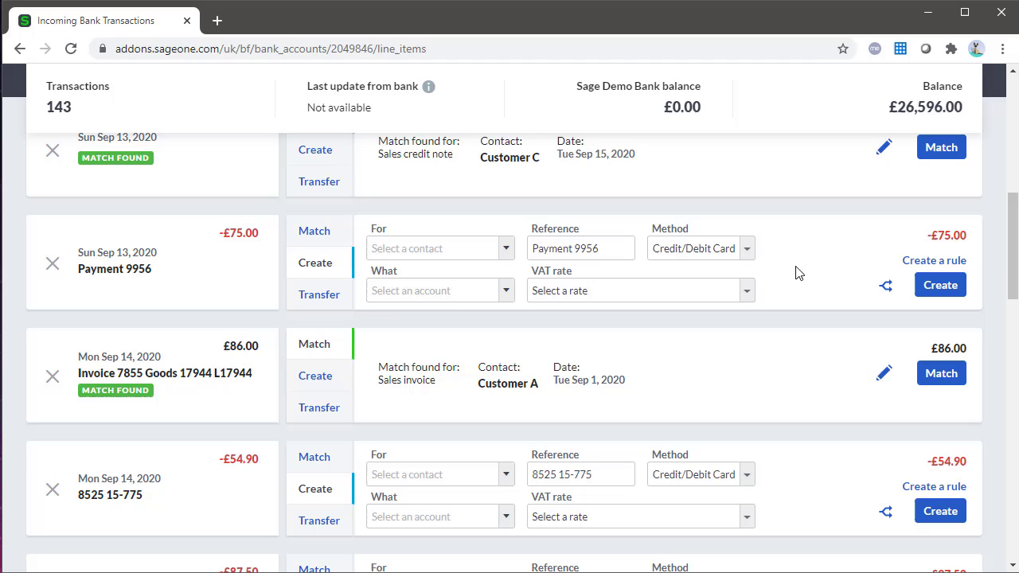
{"action": "mouse_move", "coordinate": [780, 274]}
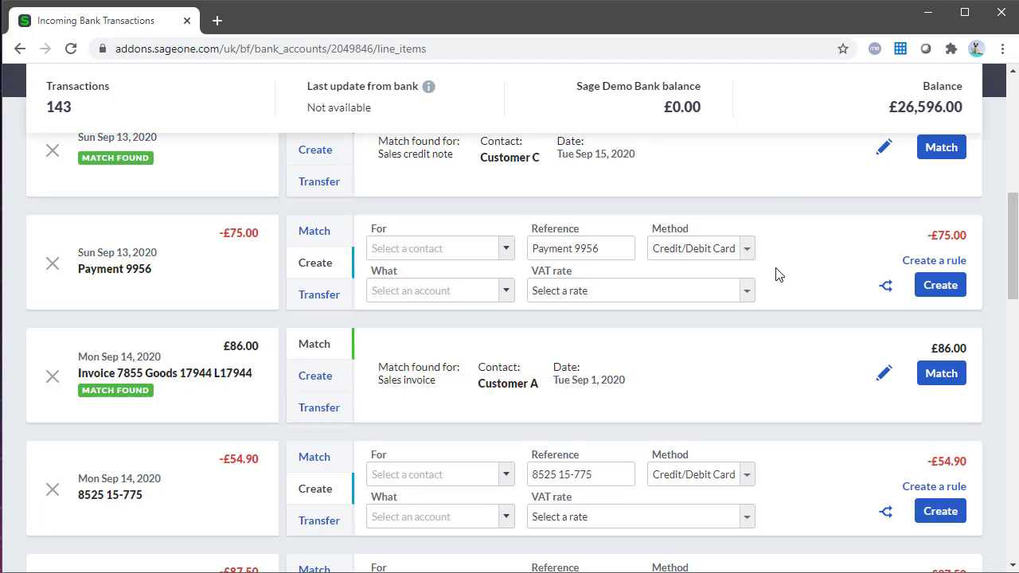
{"action": "mouse_move", "coordinate": [802, 274]}
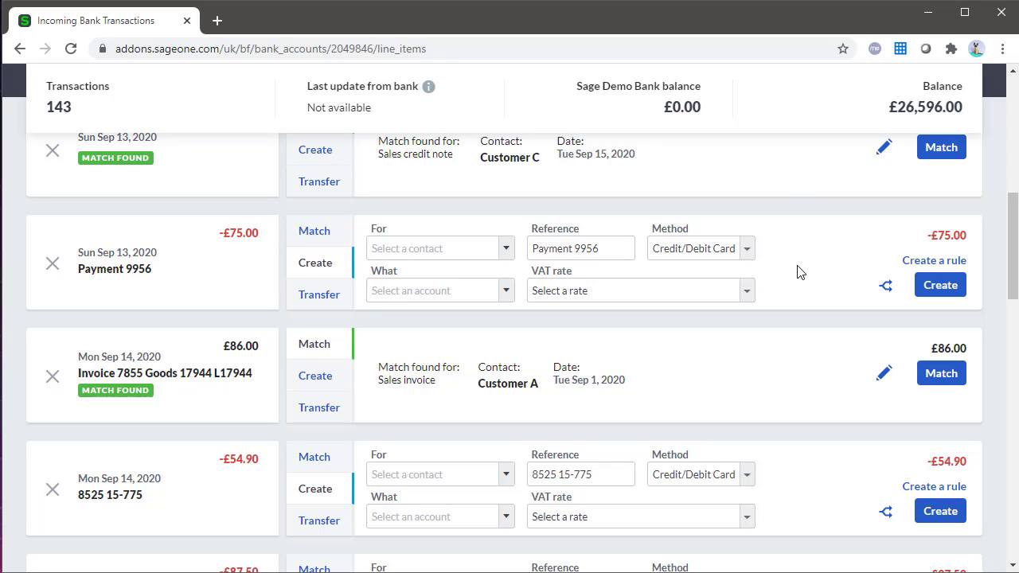
{"action": "mouse_move", "coordinate": [623, 296]}
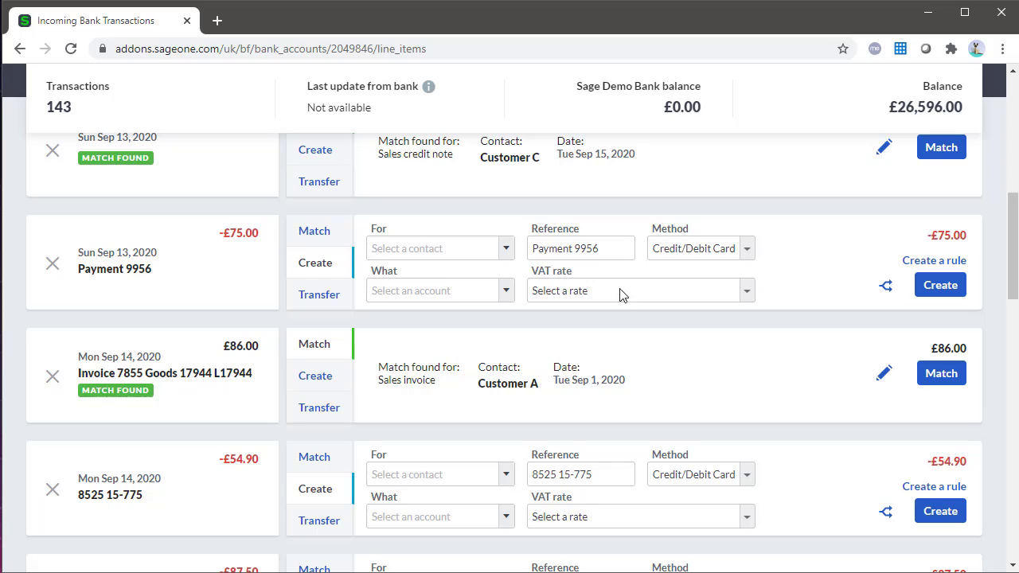
Create Payment 9956 (-£75.00) as a payment on account to Supplier B.
{"action": "left_click", "coordinate": [434, 247]}
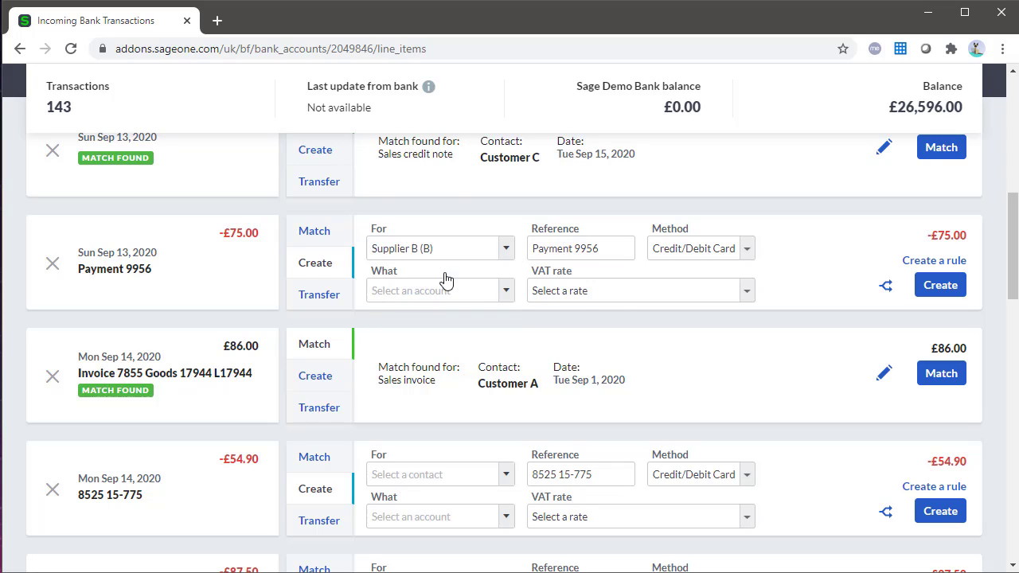
{"action": "left_click", "coordinate": [434, 291]}
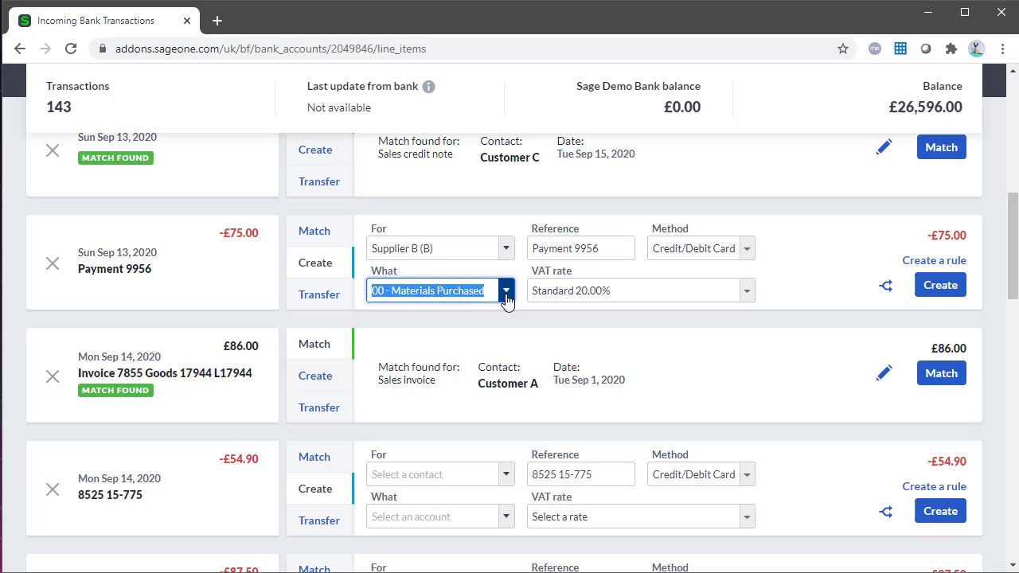
{"action": "left_click", "coordinate": [430, 291]}
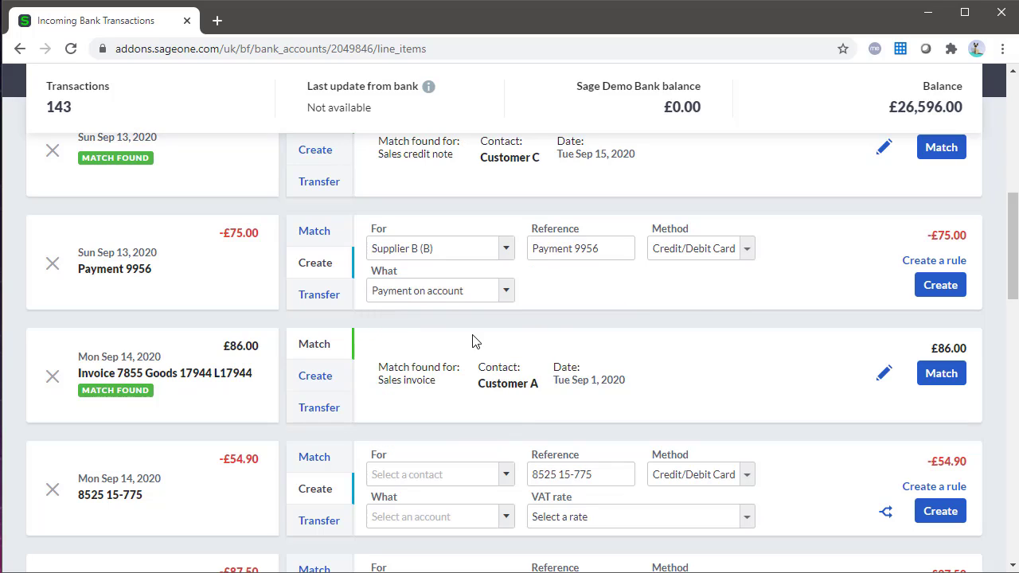
{"action": "mouse_move", "coordinate": [696, 306]}
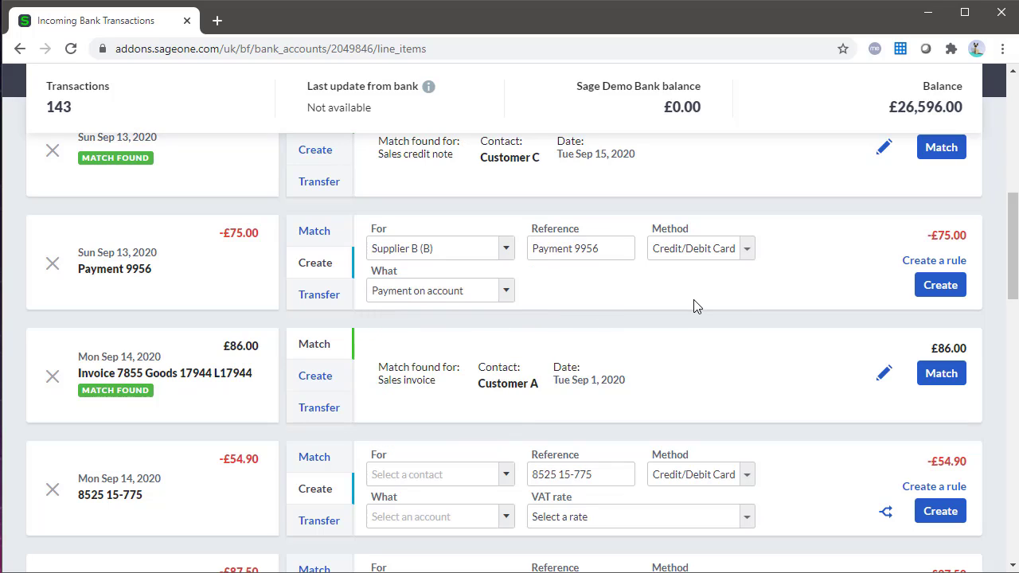
{"action": "left_click", "coordinate": [580, 248]}
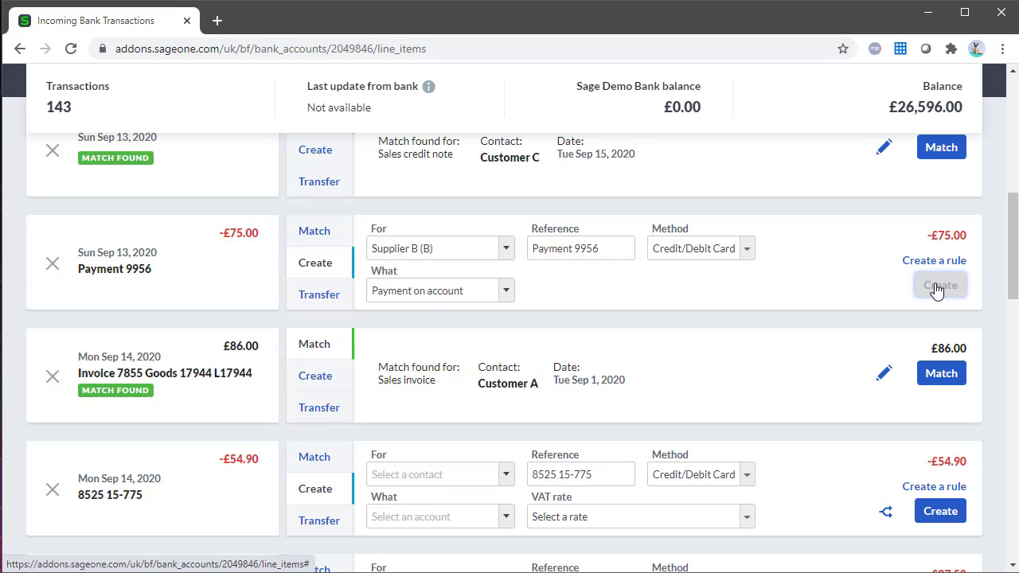
{"action": "left_click", "coordinate": [940, 285]}
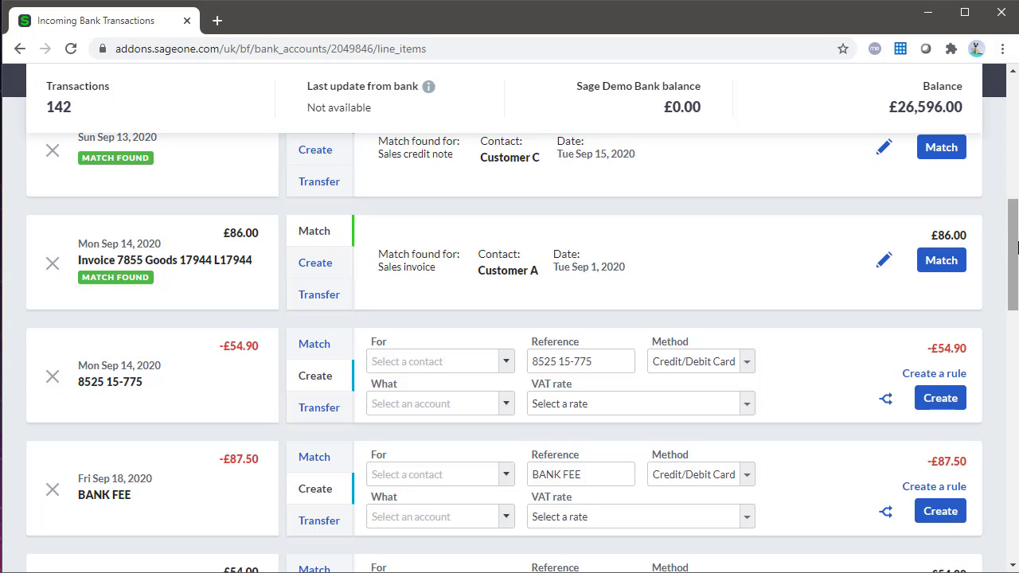
Create the -£54.90 line 8525 15-775 under 5000 Materials Purchases at 20% VAT.
{"action": "scroll", "scroll_direction": "down", "scroll_amount": 3}
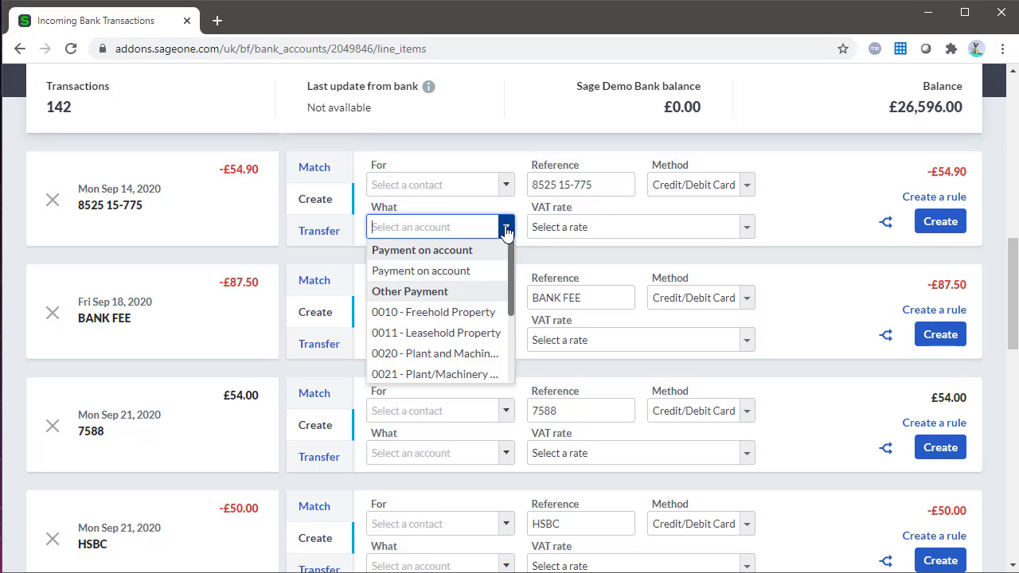
{"action": "type", "text": "5000 - Materials Purchas"}
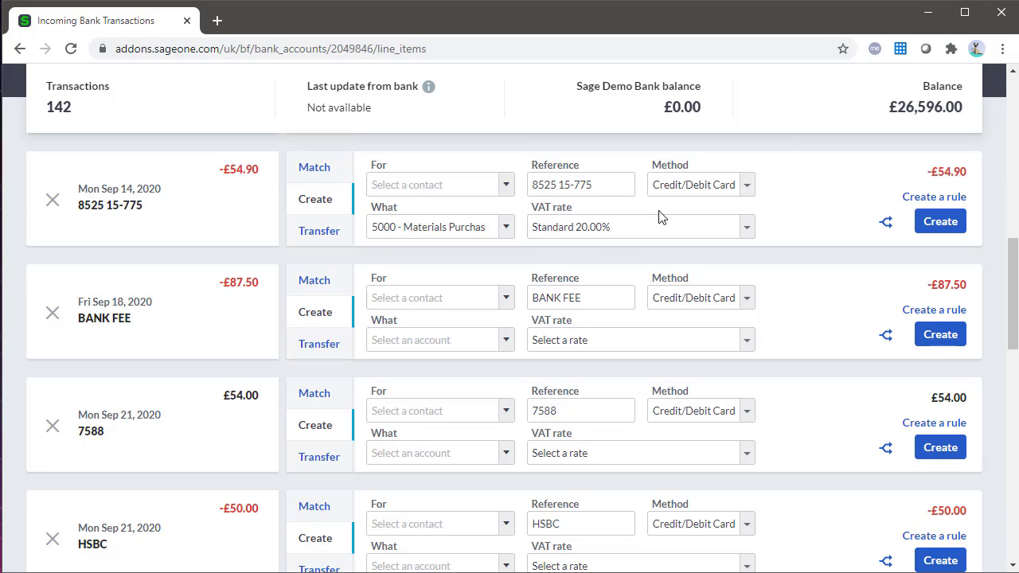
{"action": "mouse_move", "coordinate": [857, 247]}
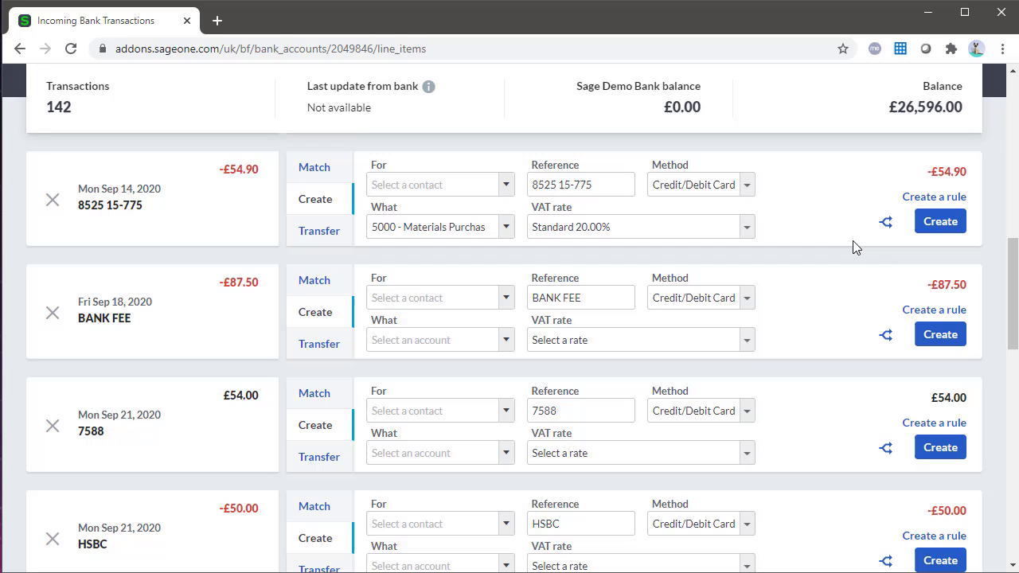
{"action": "left_click", "coordinate": [939, 222]}
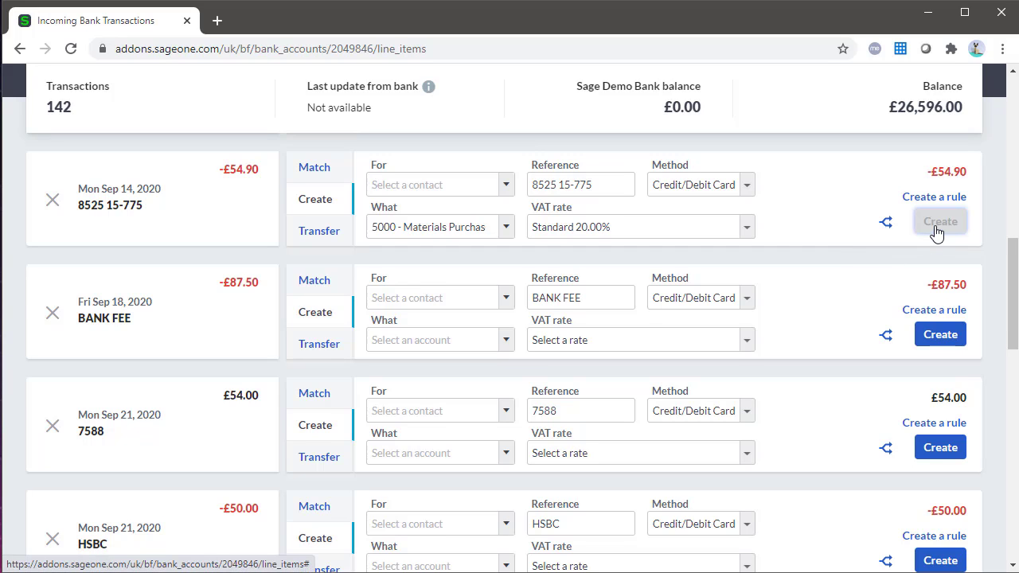
{"action": "left_click", "coordinate": [940, 221]}
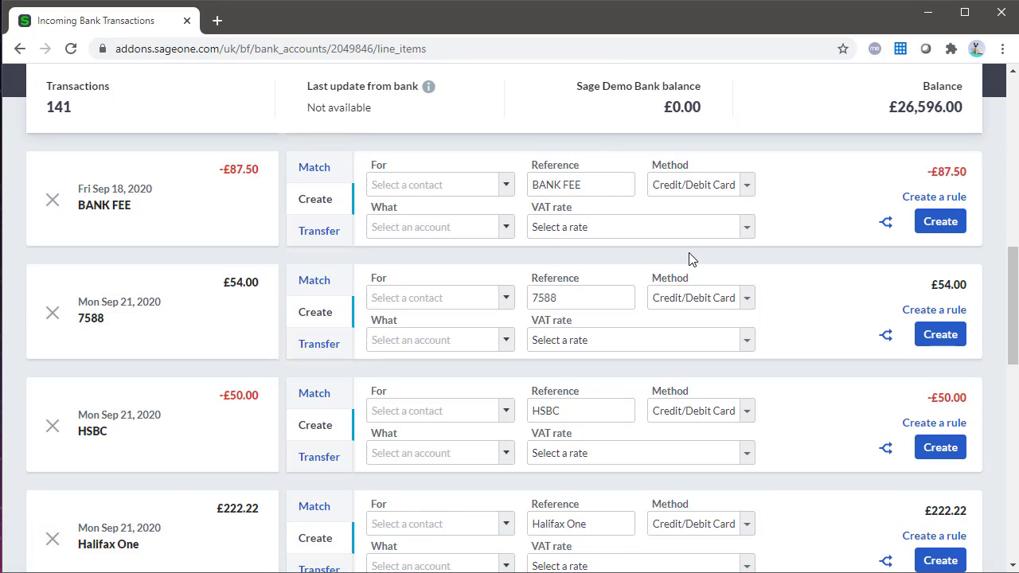
{"action": "mouse_move", "coordinate": [886, 335]}
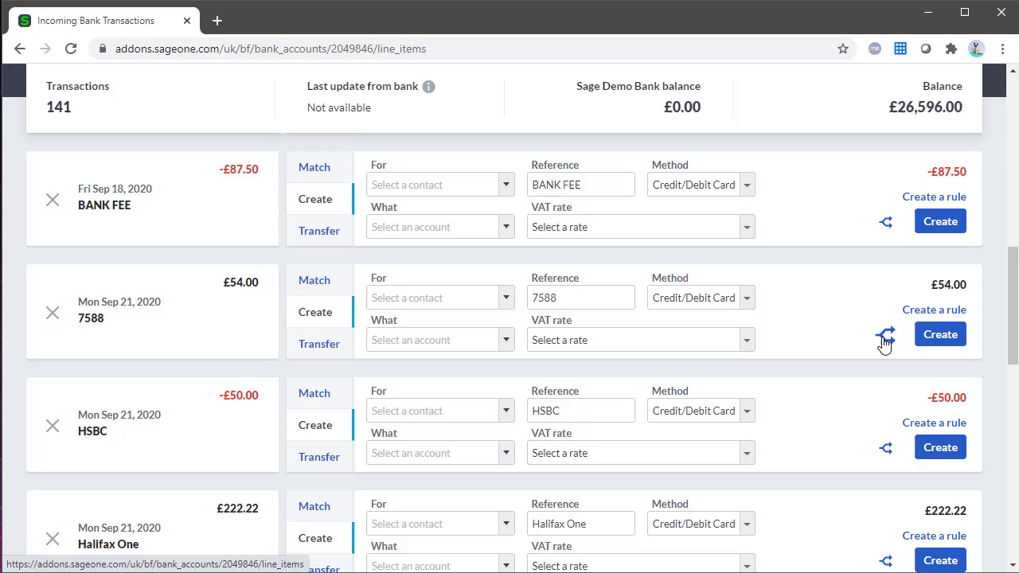
{"action": "left_click", "coordinate": [886, 333]}
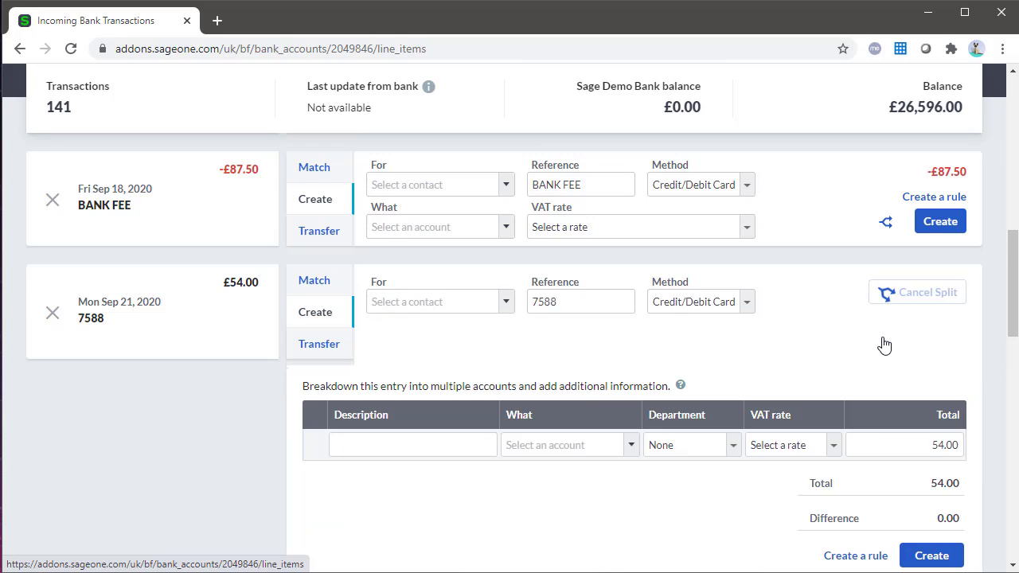
{"action": "scroll", "scroll_direction": "down", "scroll_amount": 3}
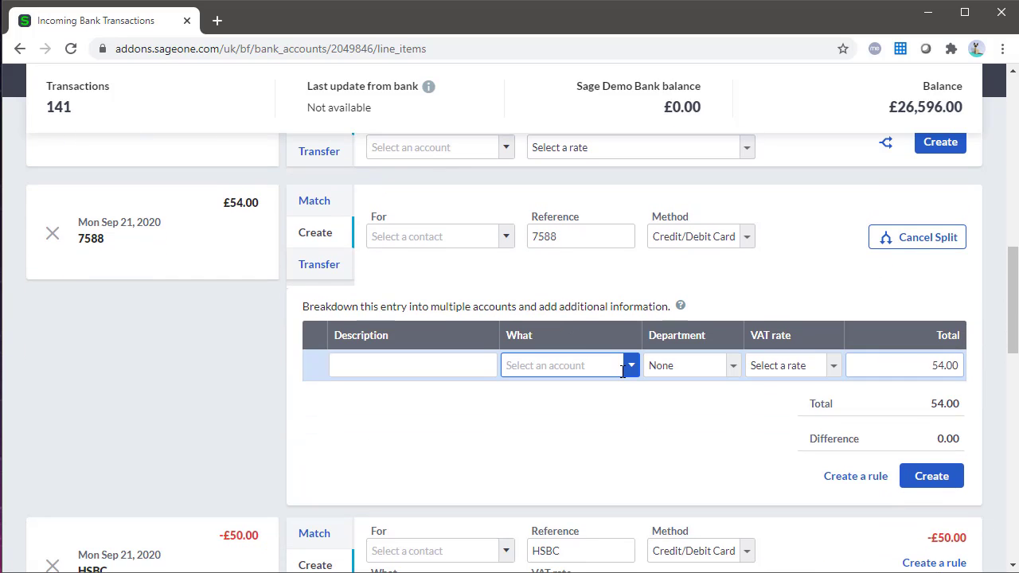
{"action": "left_click", "coordinate": [565, 365]}
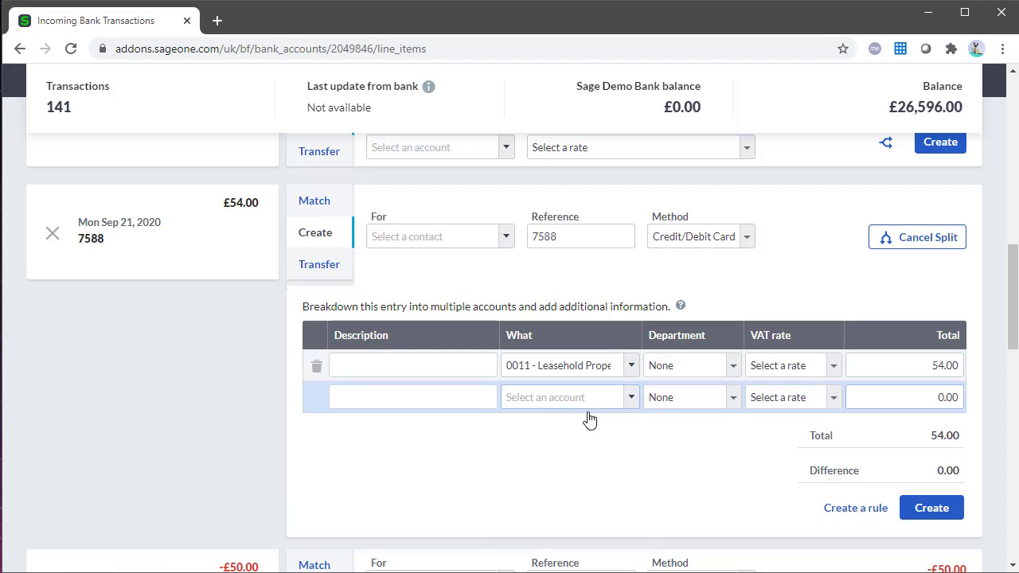
{"action": "left_click", "coordinate": [568, 397]}
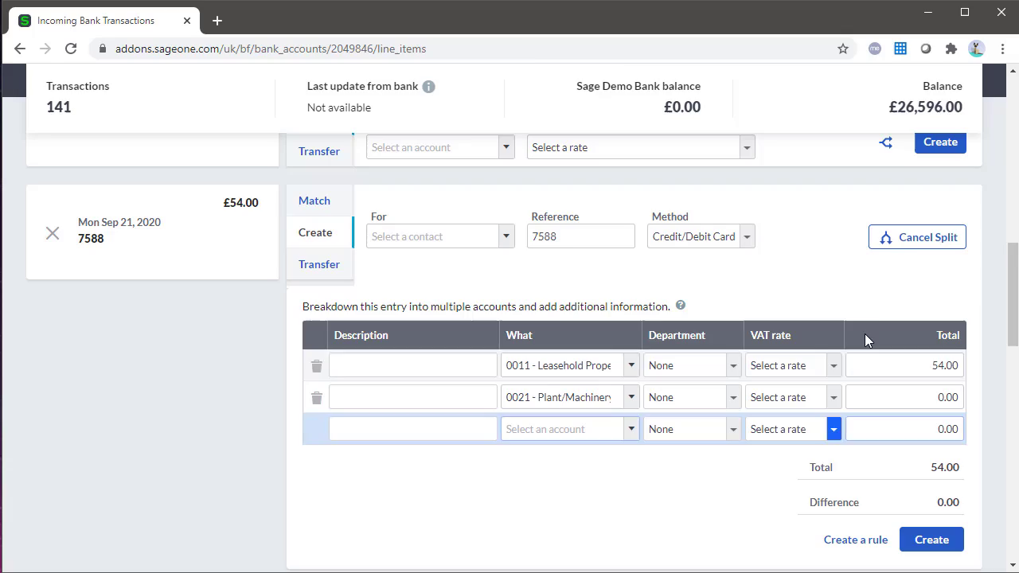
{"action": "left_click", "coordinate": [917, 237]}
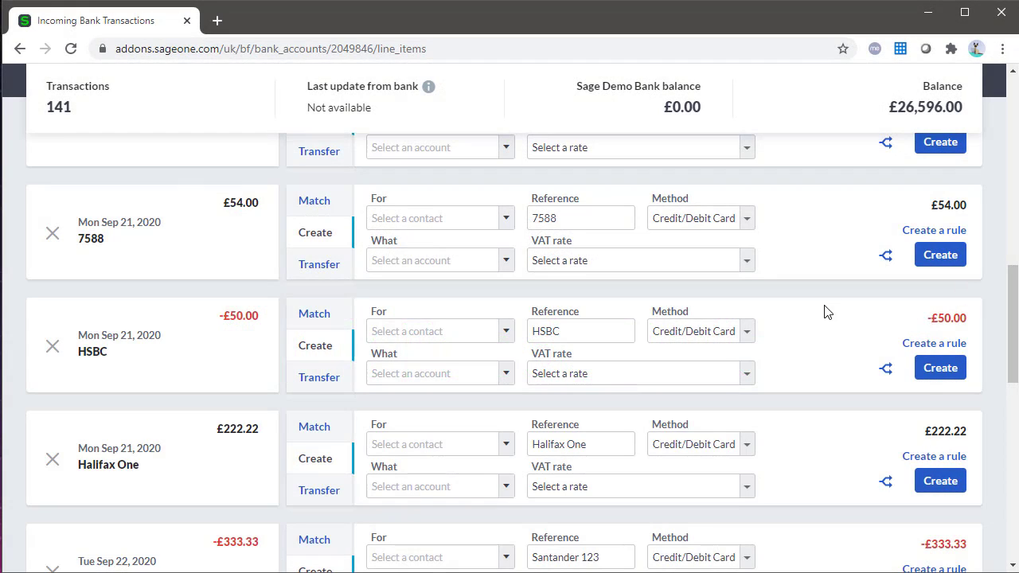
{"action": "mouse_move", "coordinate": [824, 315]}
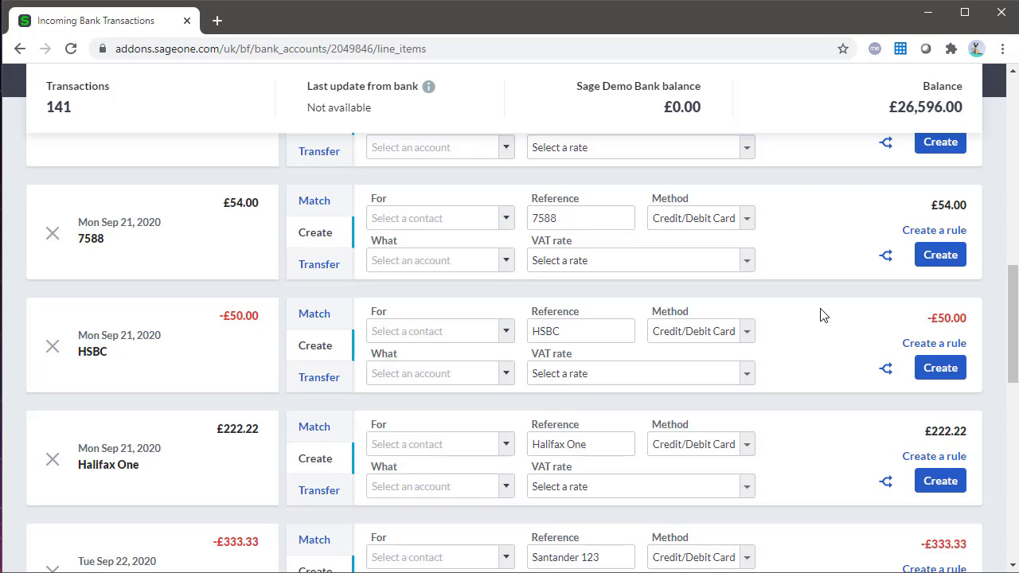
{"action": "mouse_move", "coordinate": [934, 230]}
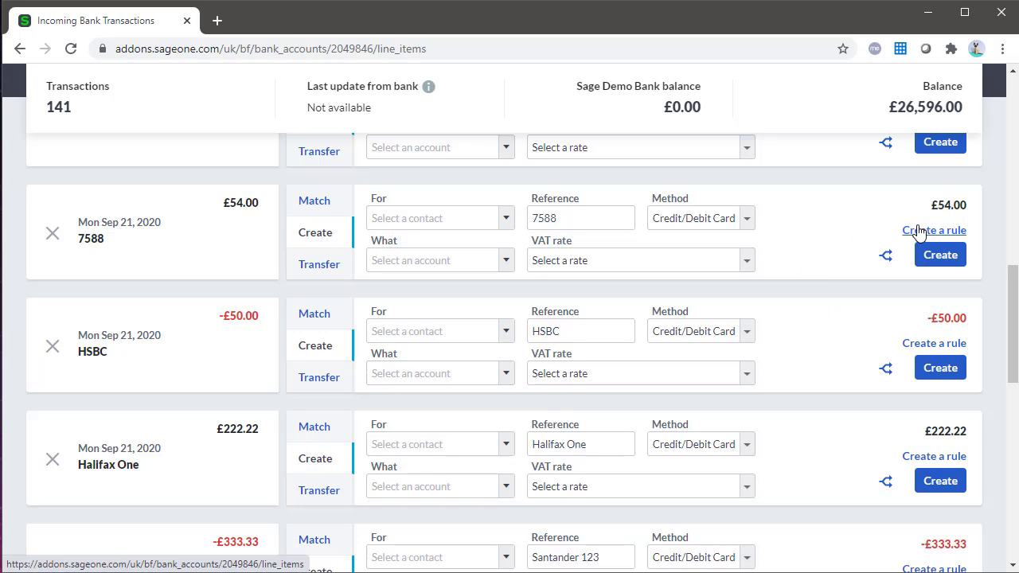
Create and save a payments rule 'Bills' matching reference HSBC and £50.00, posting to 9999 Mispostings.
{"action": "left_click", "coordinate": [934, 230]}
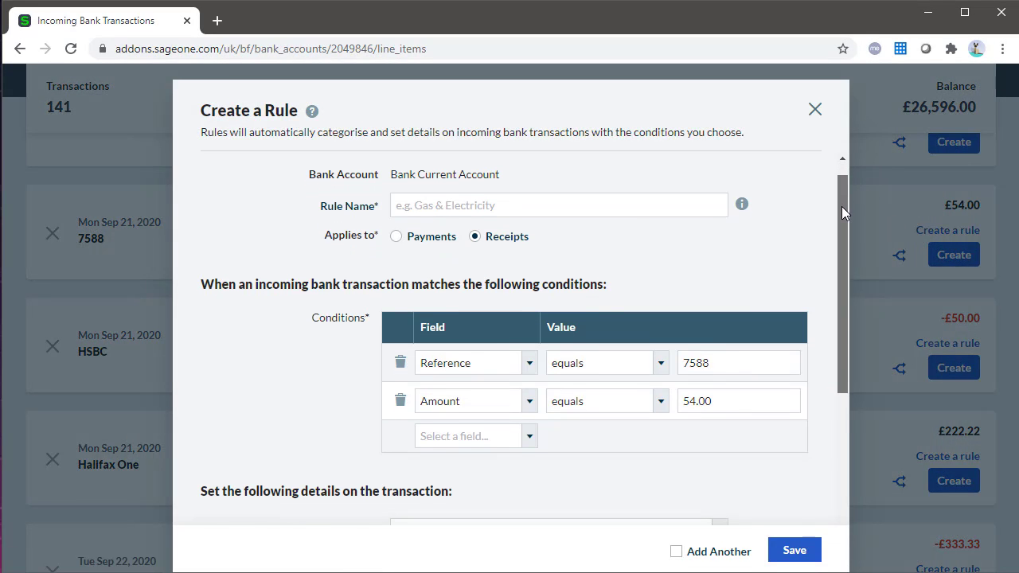
{"action": "type", "text": "Bills"}
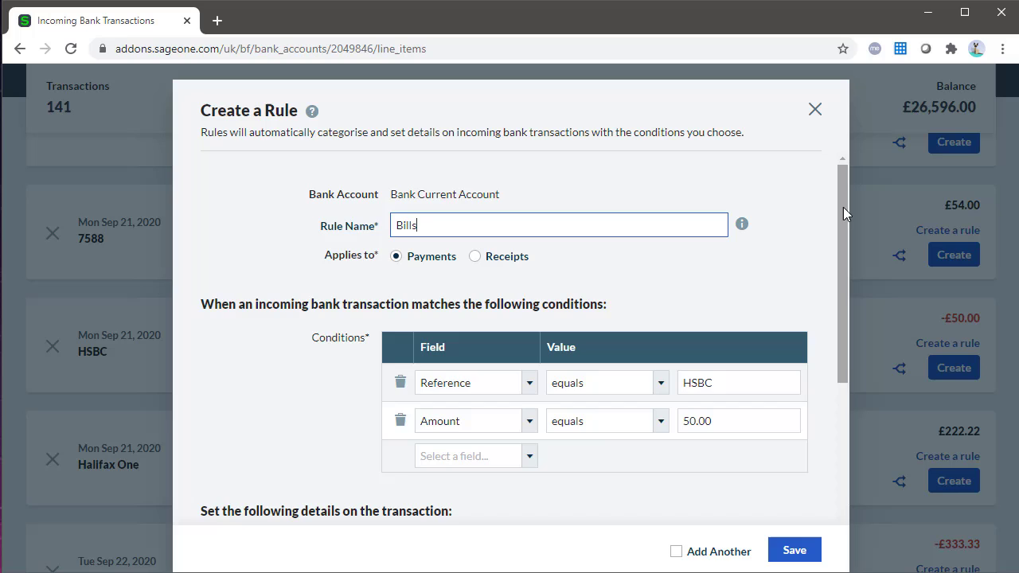
{"action": "scroll", "scroll_direction": "down", "scroll_amount": 3}
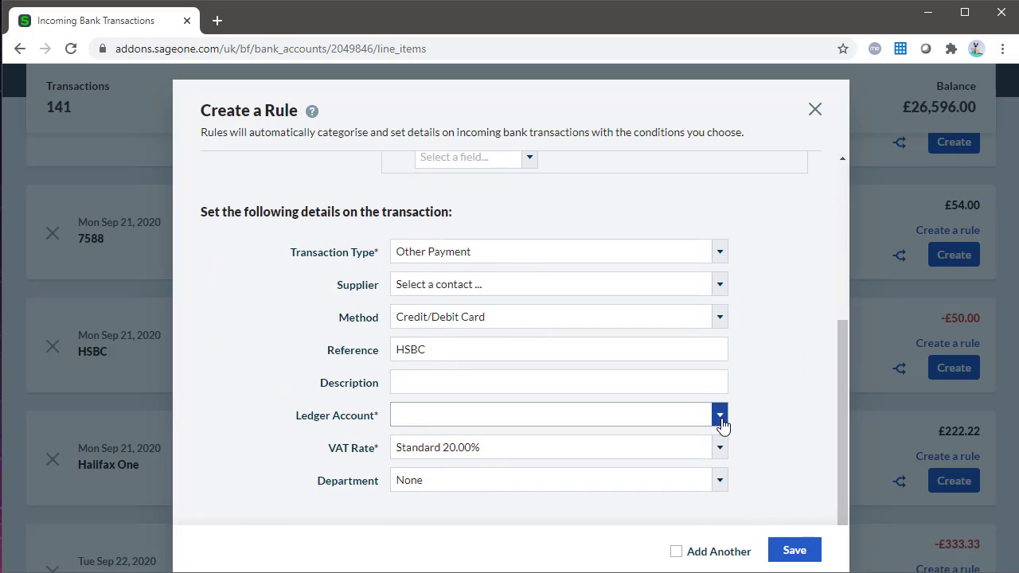
{"action": "type", "text": "9999)"}
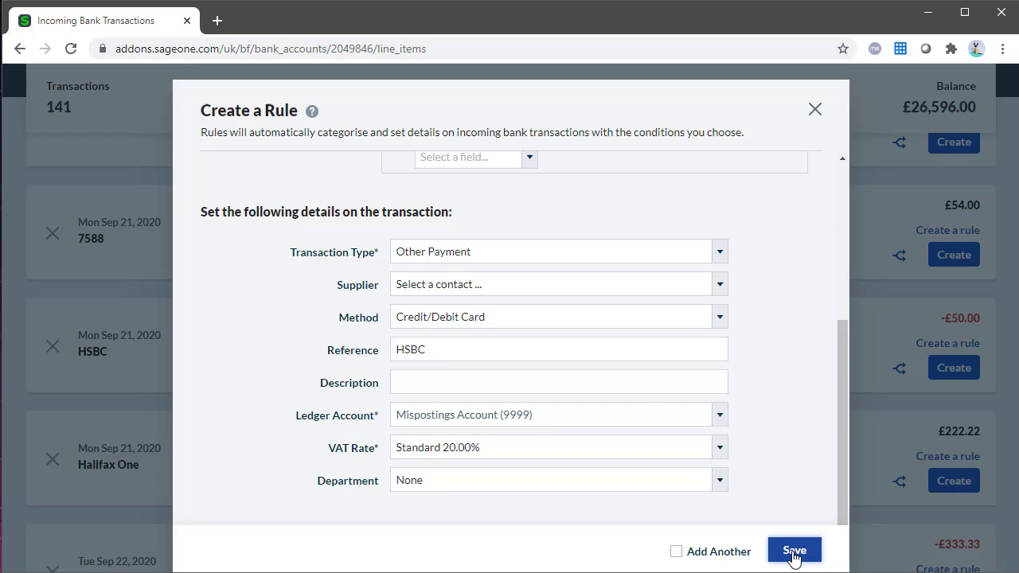
{"action": "left_click", "coordinate": [794, 550]}
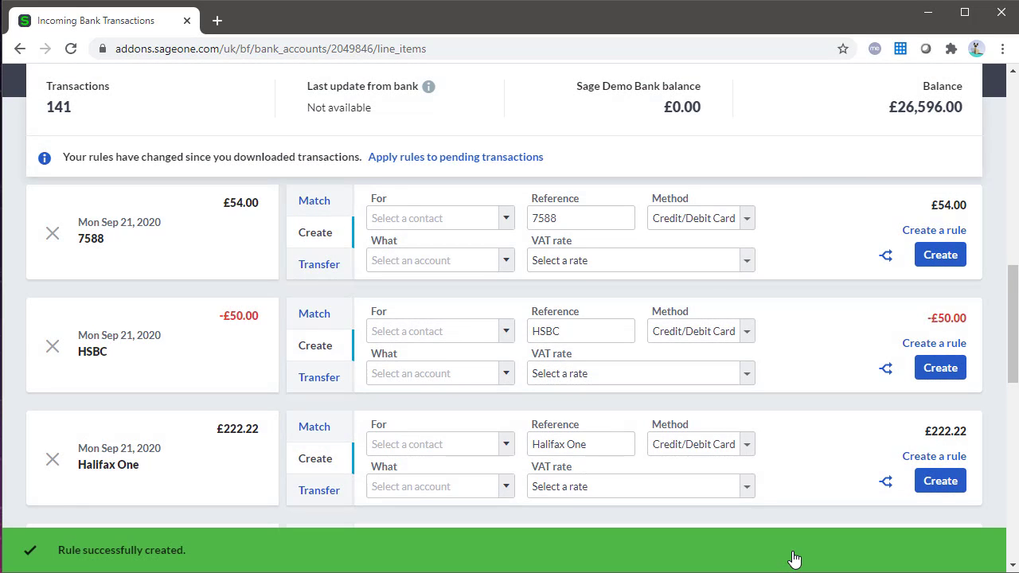